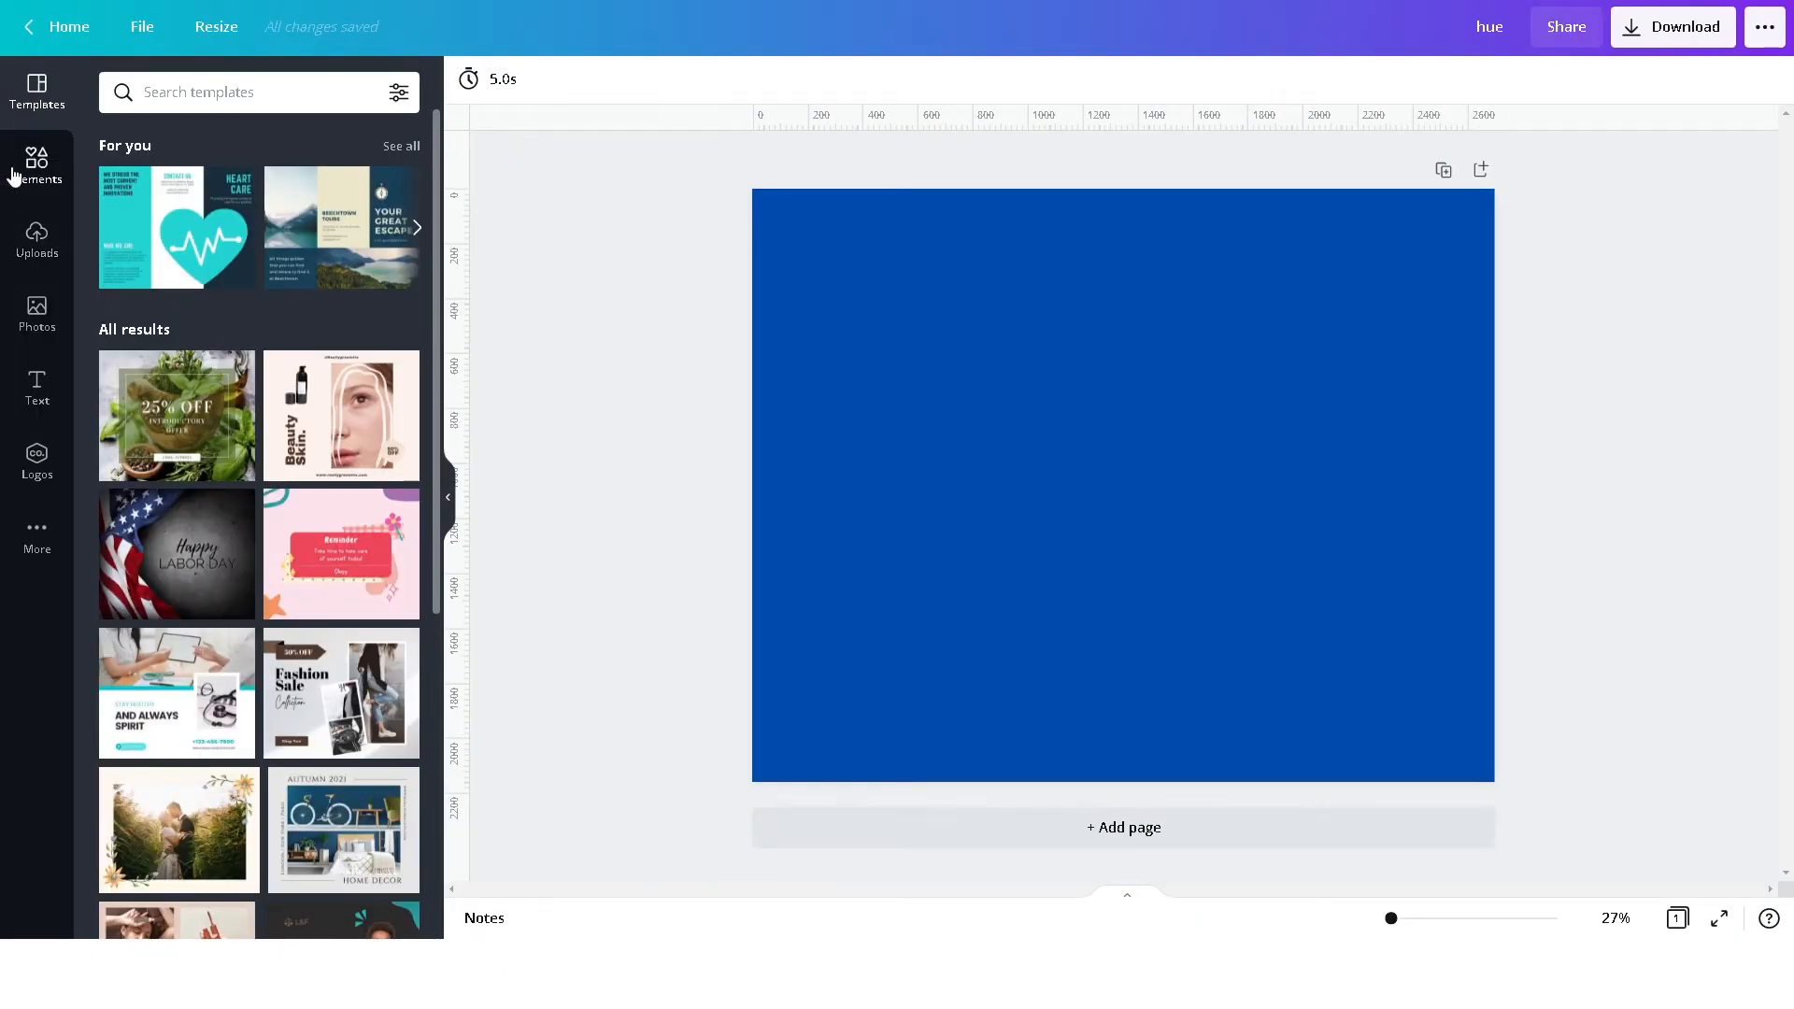
Show the Elements library with the recent letter-frame searches listed
left_click(37, 167)
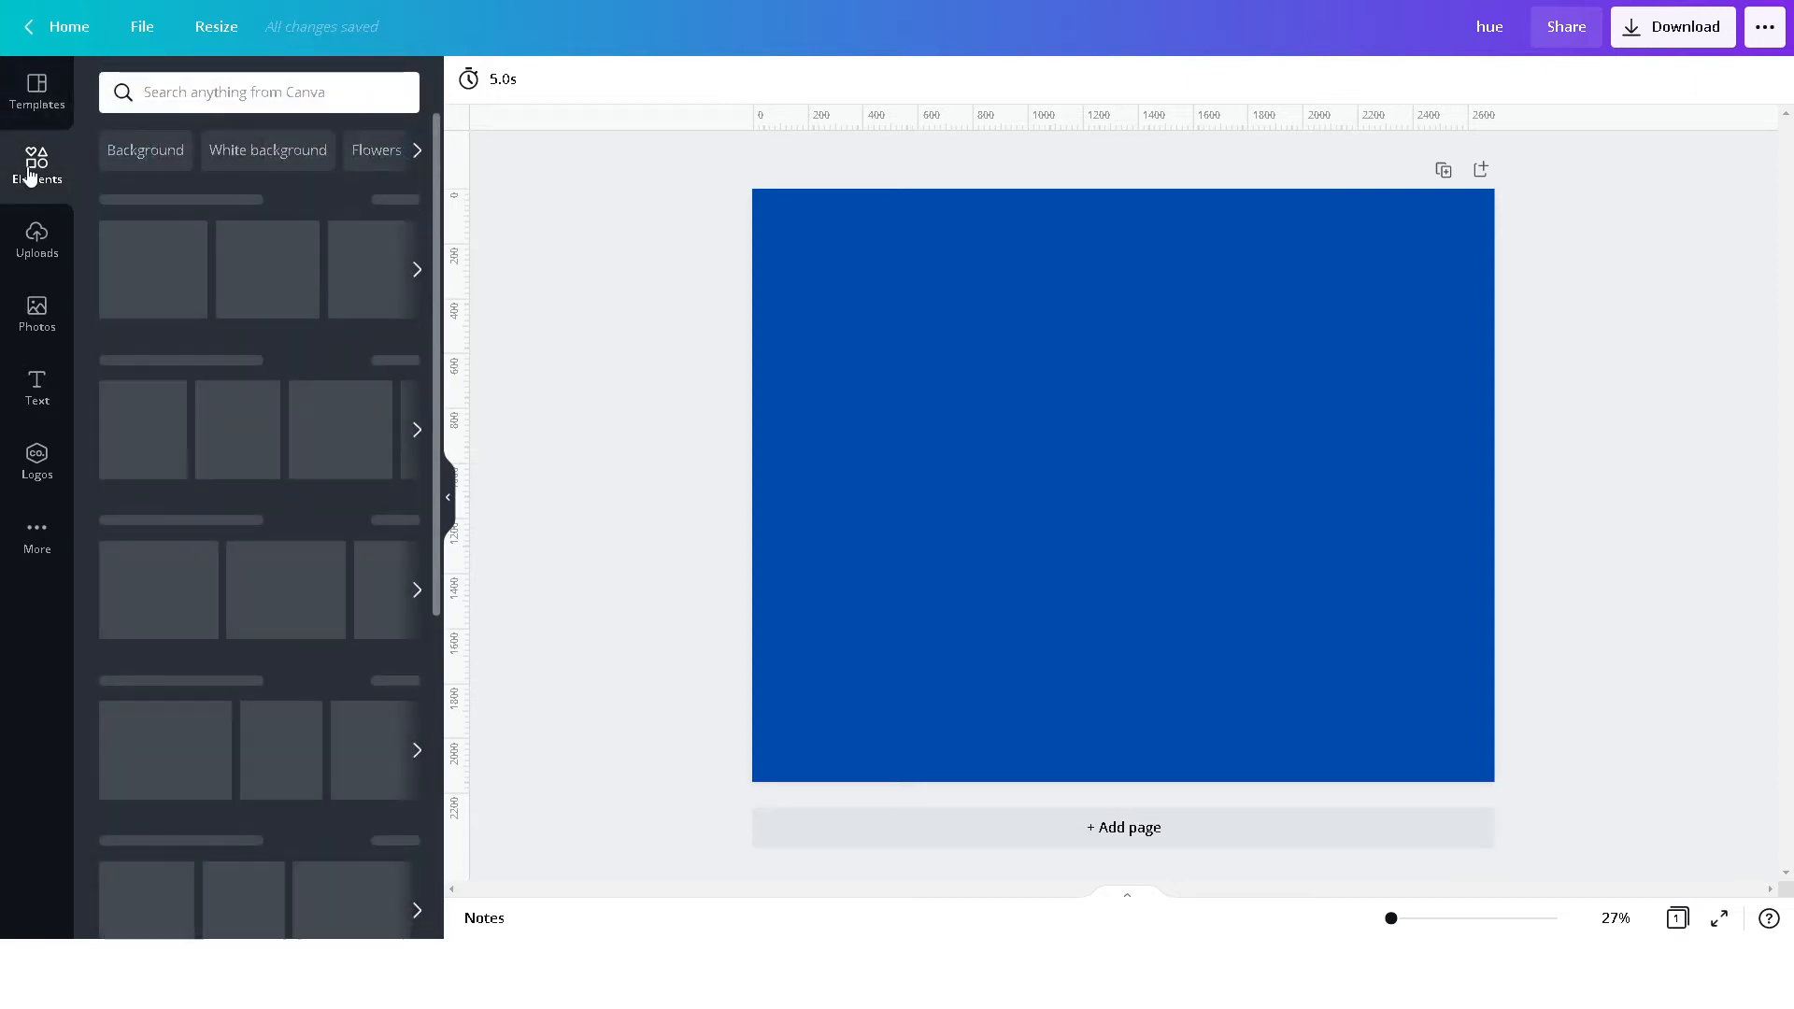
left_click(258, 91)
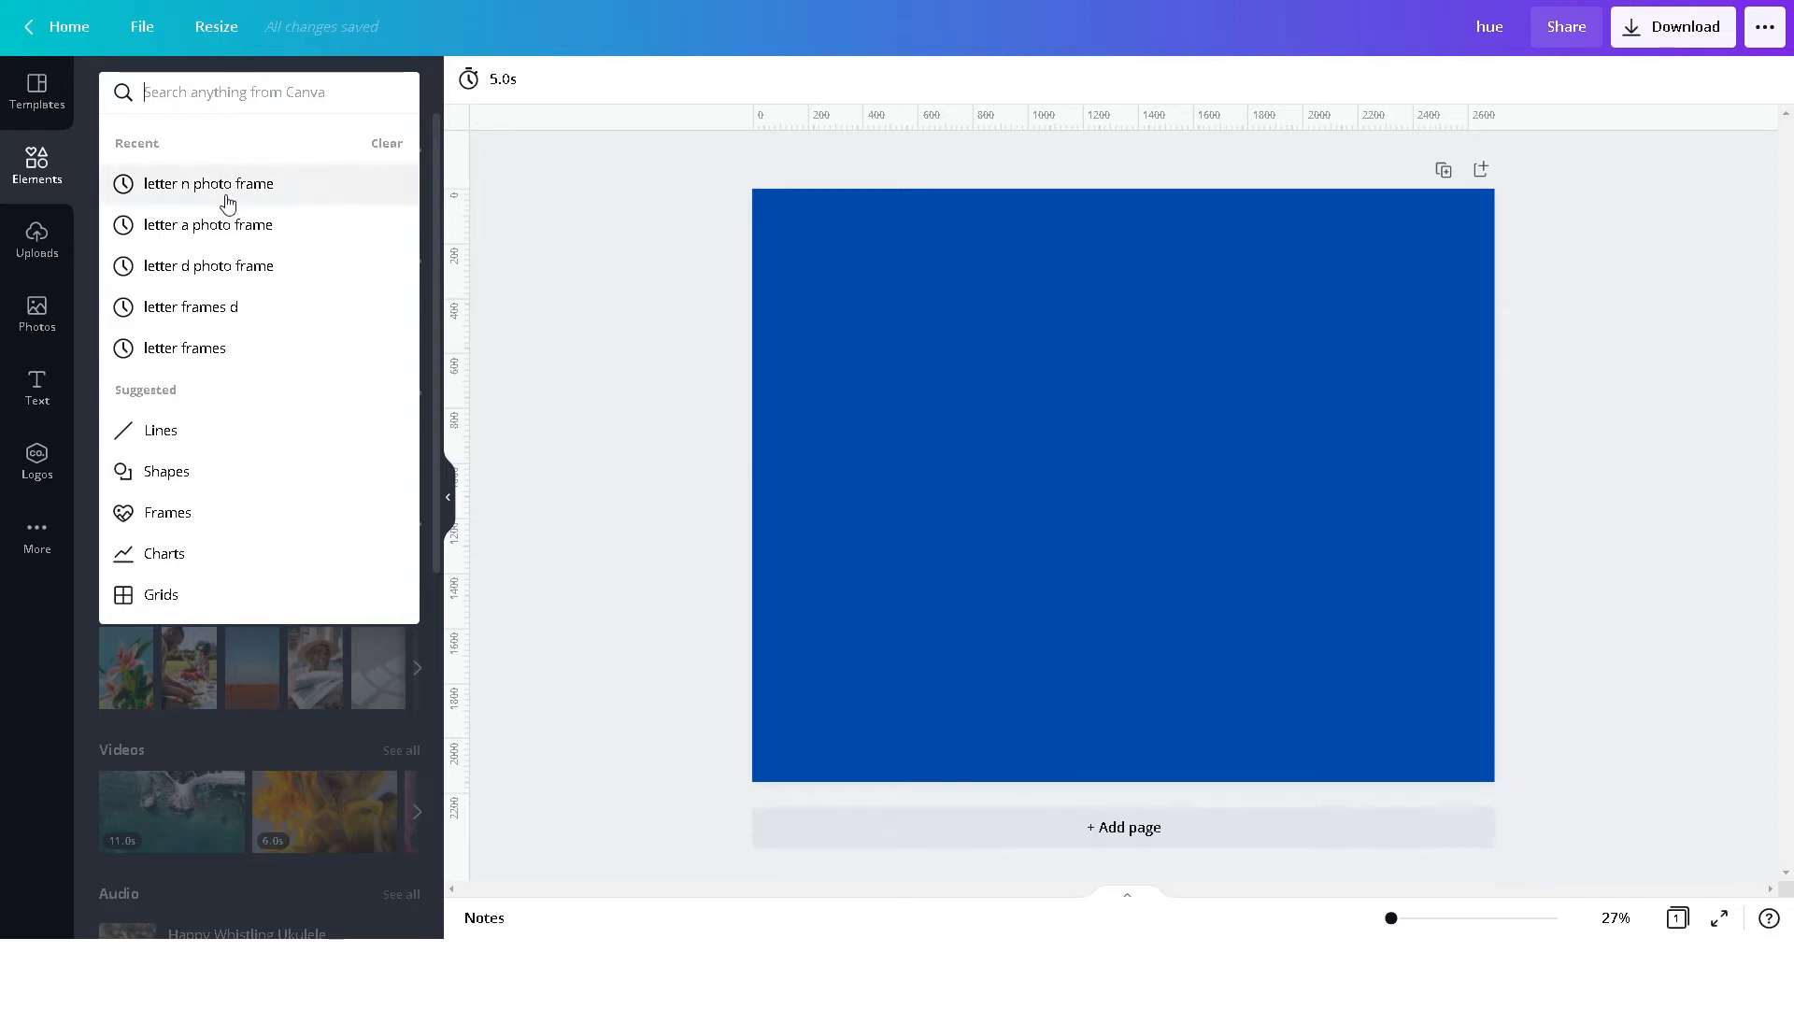
Add white D, A and N letter photo frames side by side to spell DAN
left_click(208, 266)
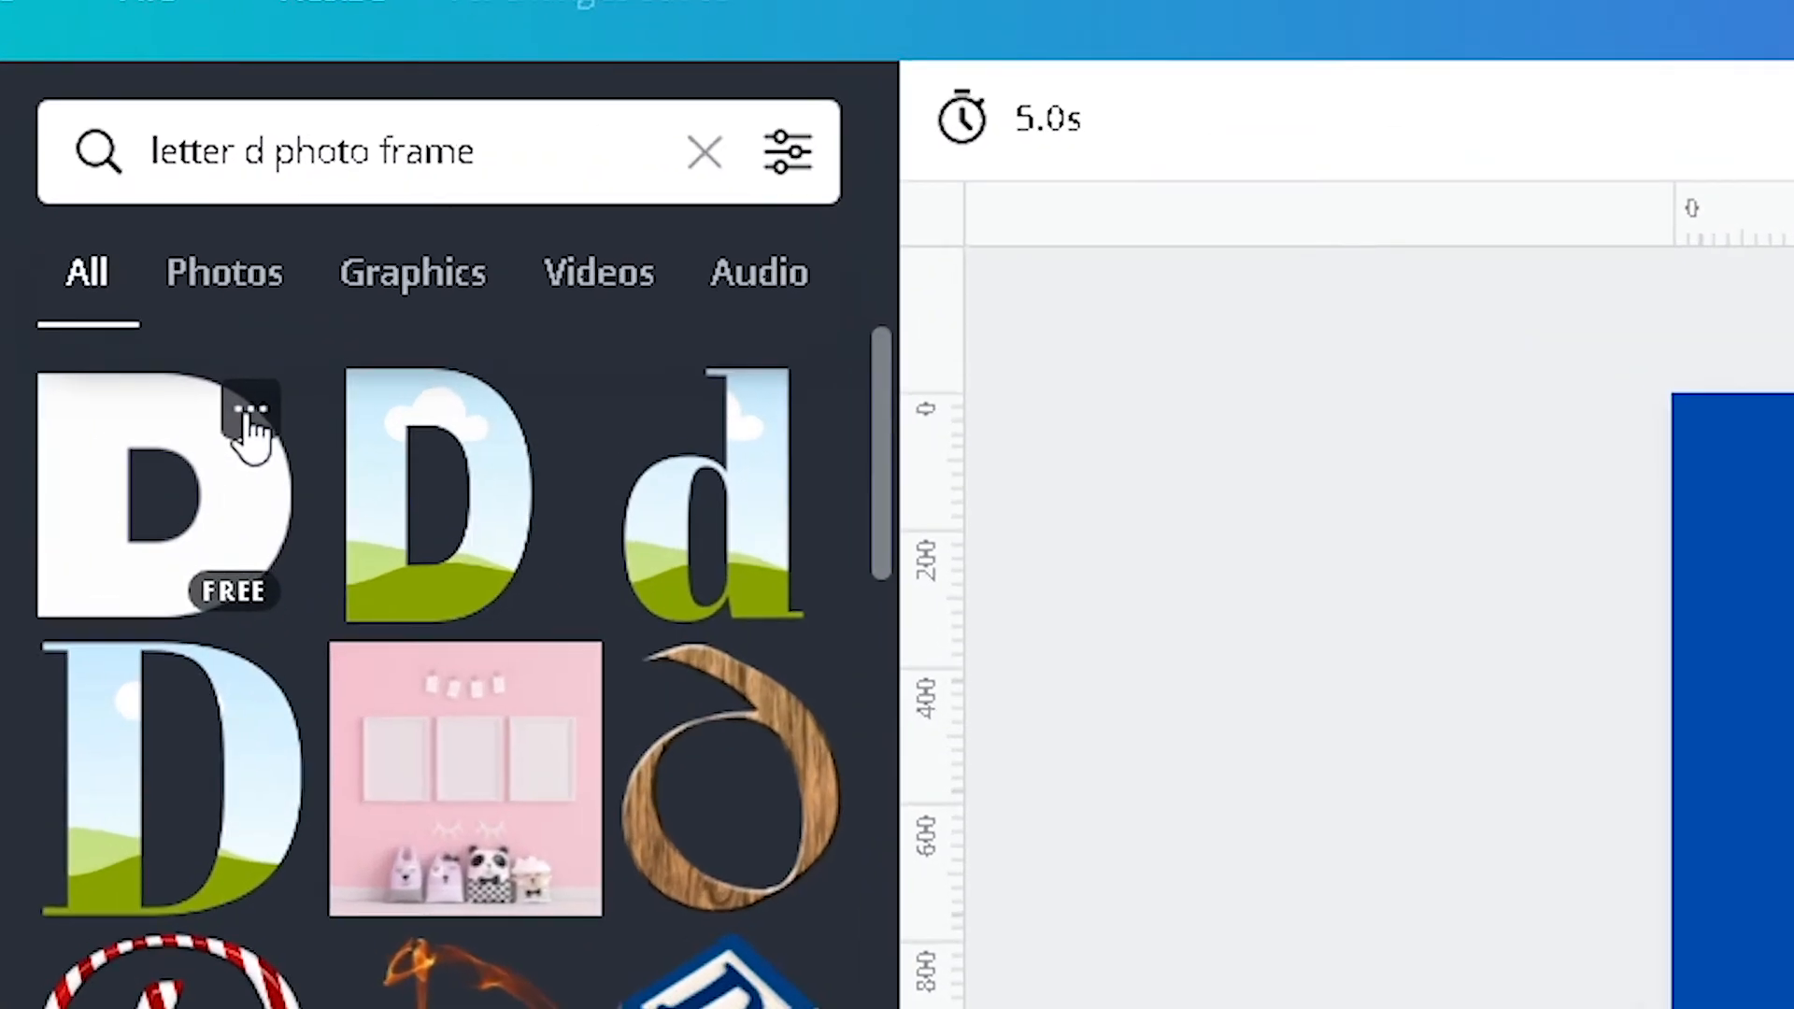
left_click(249, 410)
type("A")
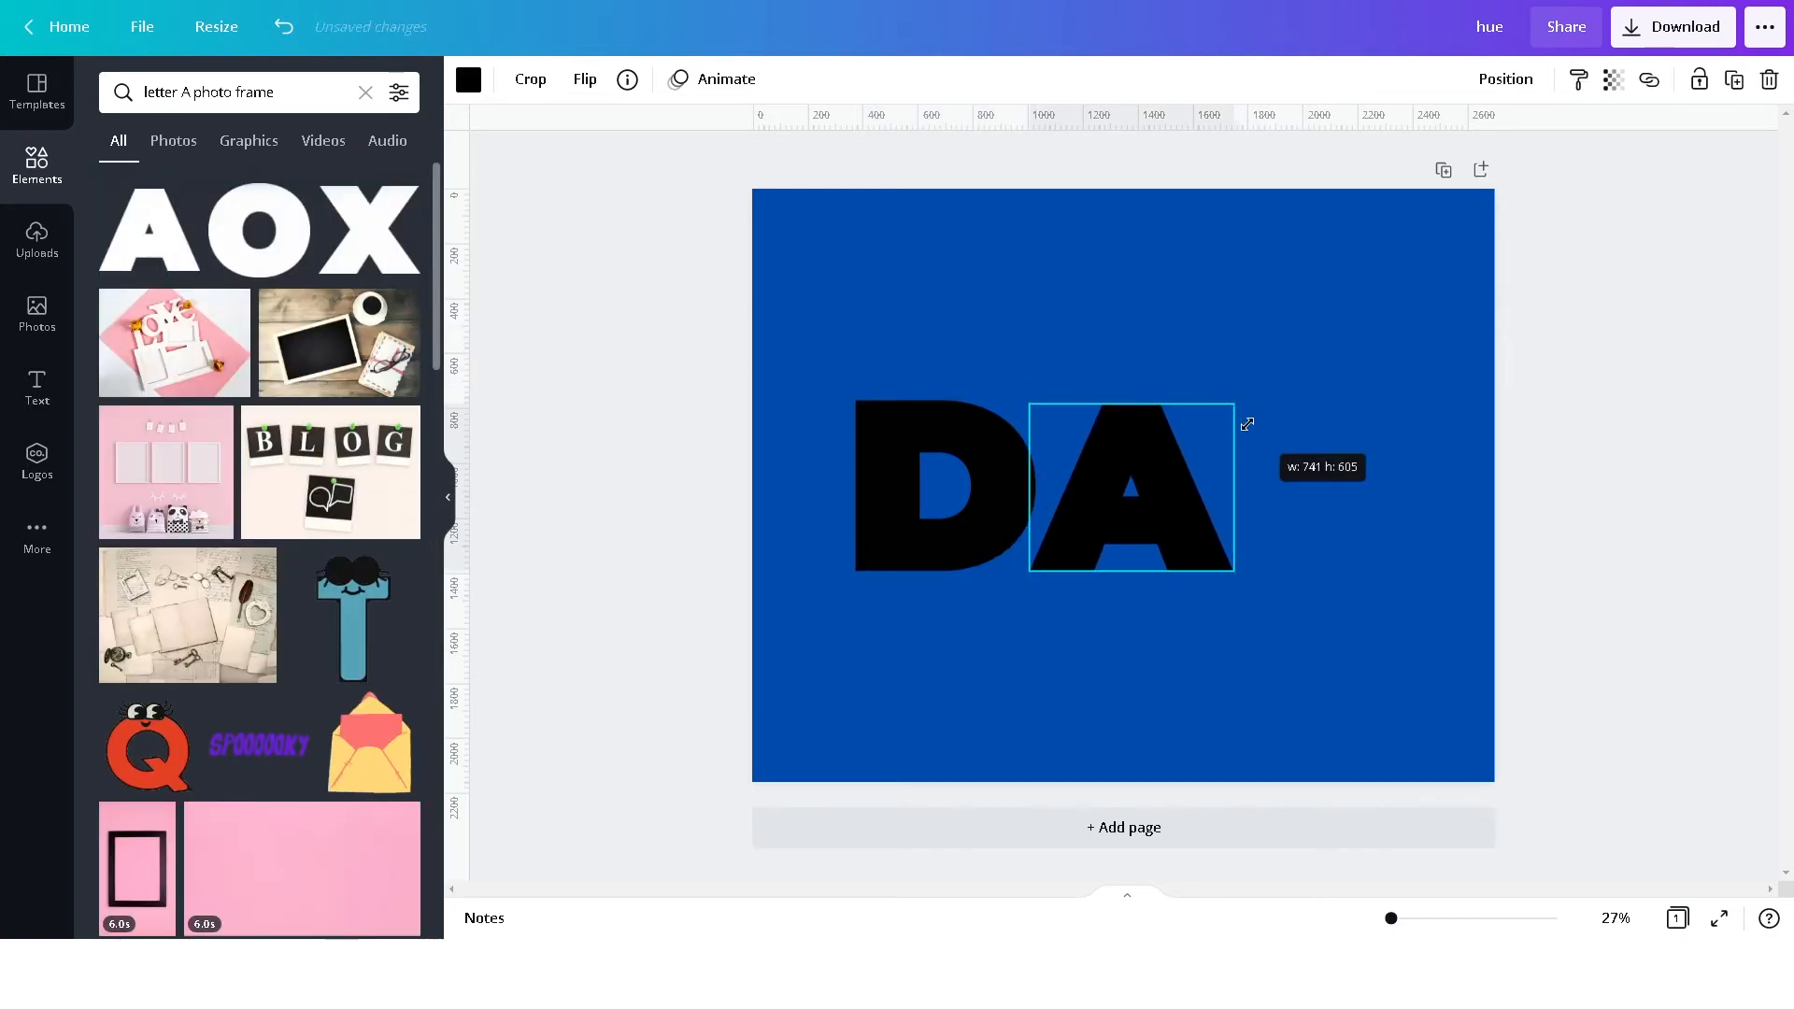
left_click(228, 92)
type("N")
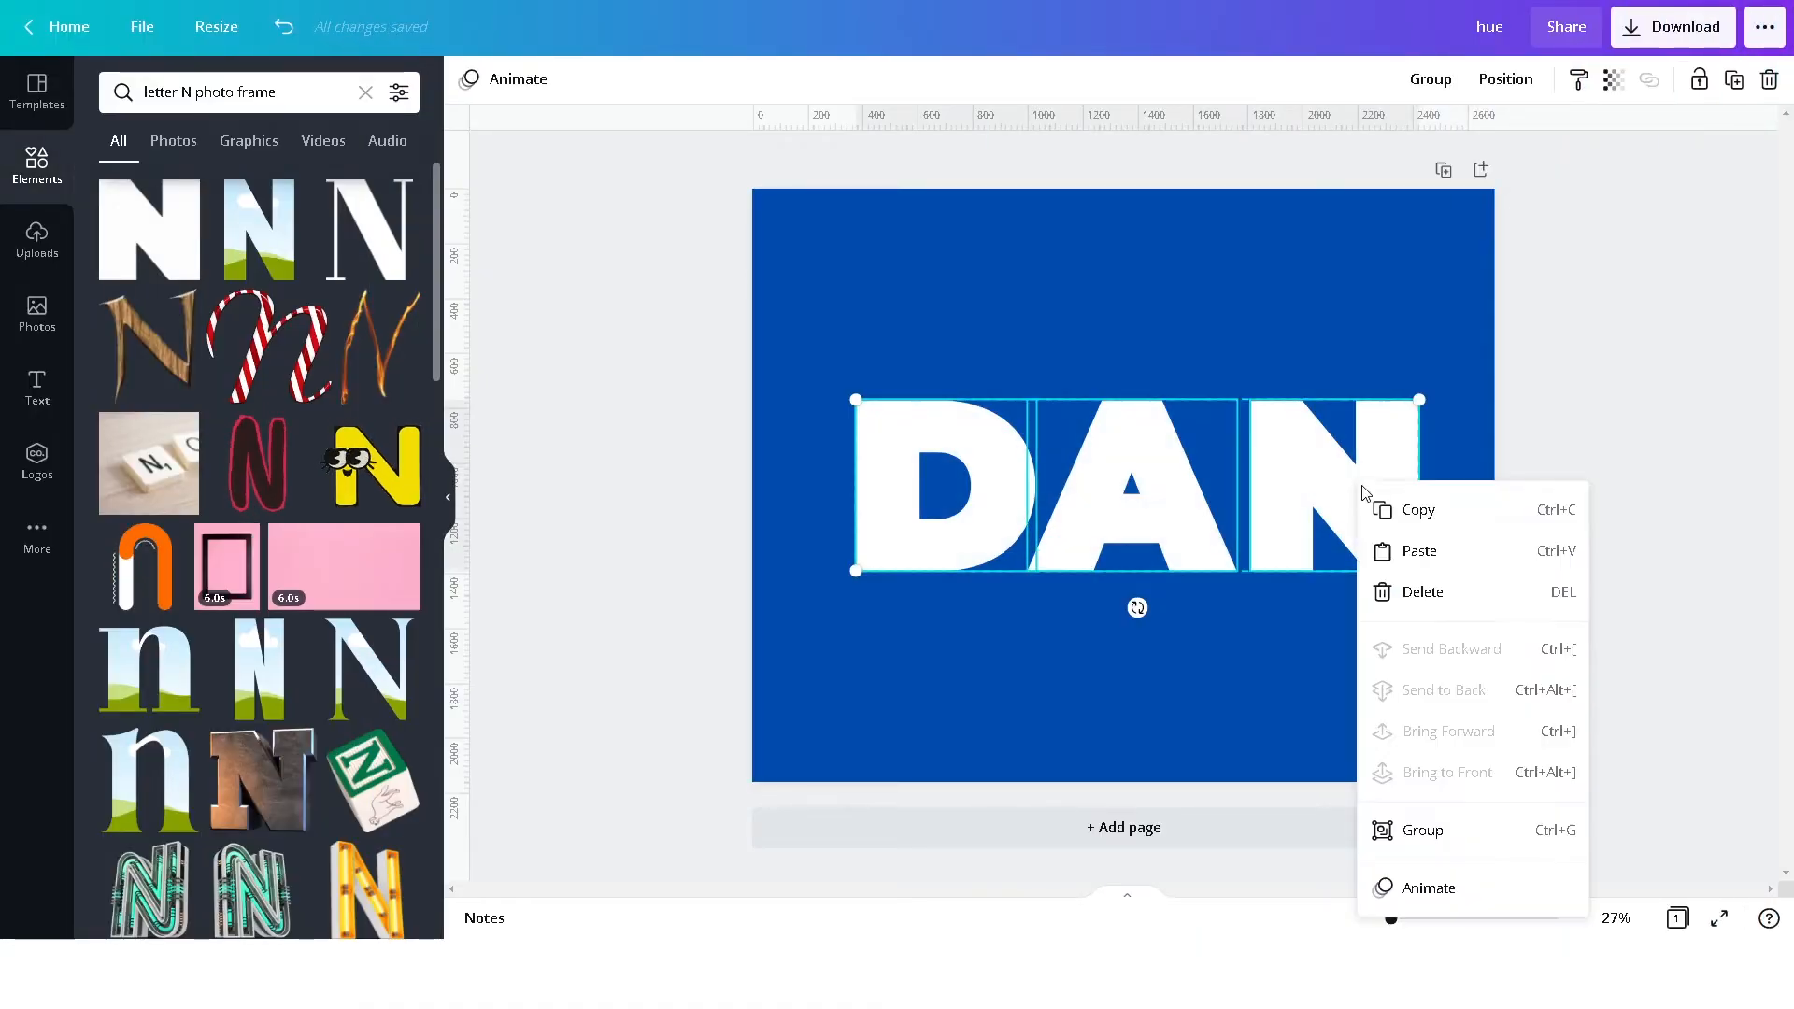
Group the D, A and N frames into one element and select the A inside it
left_click(1422, 829)
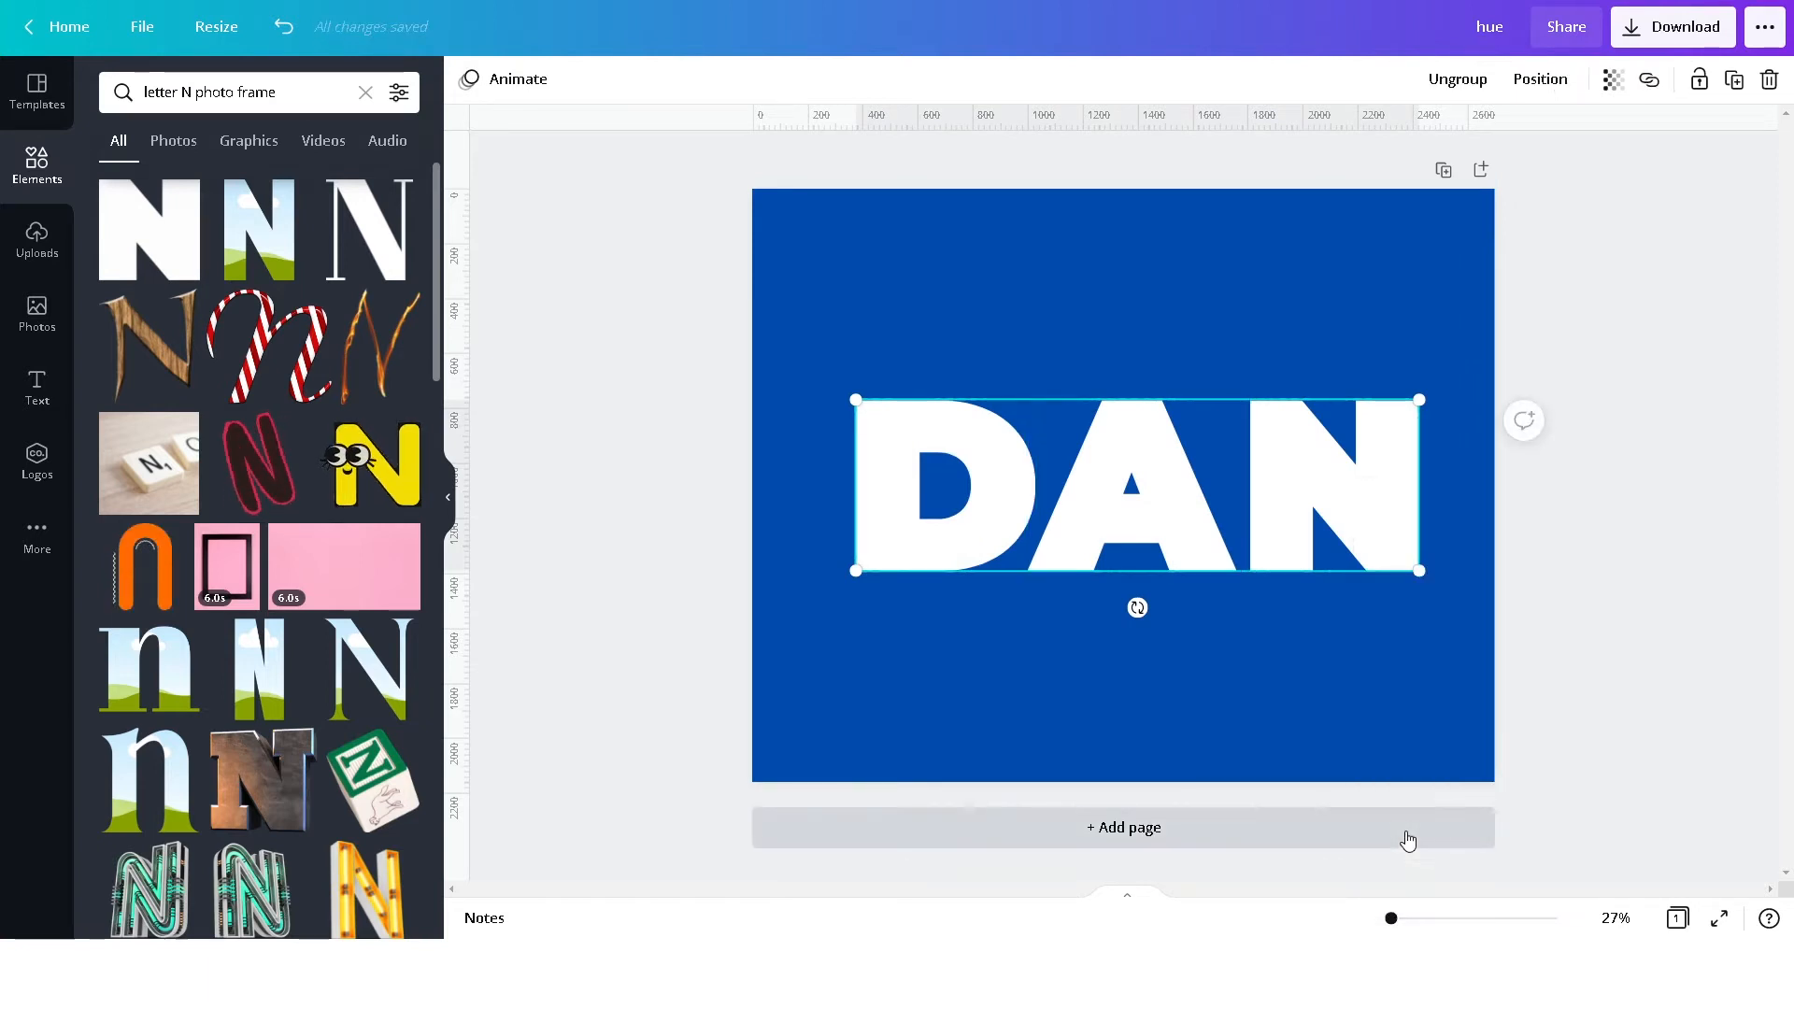
mouse_move(1187, 469)
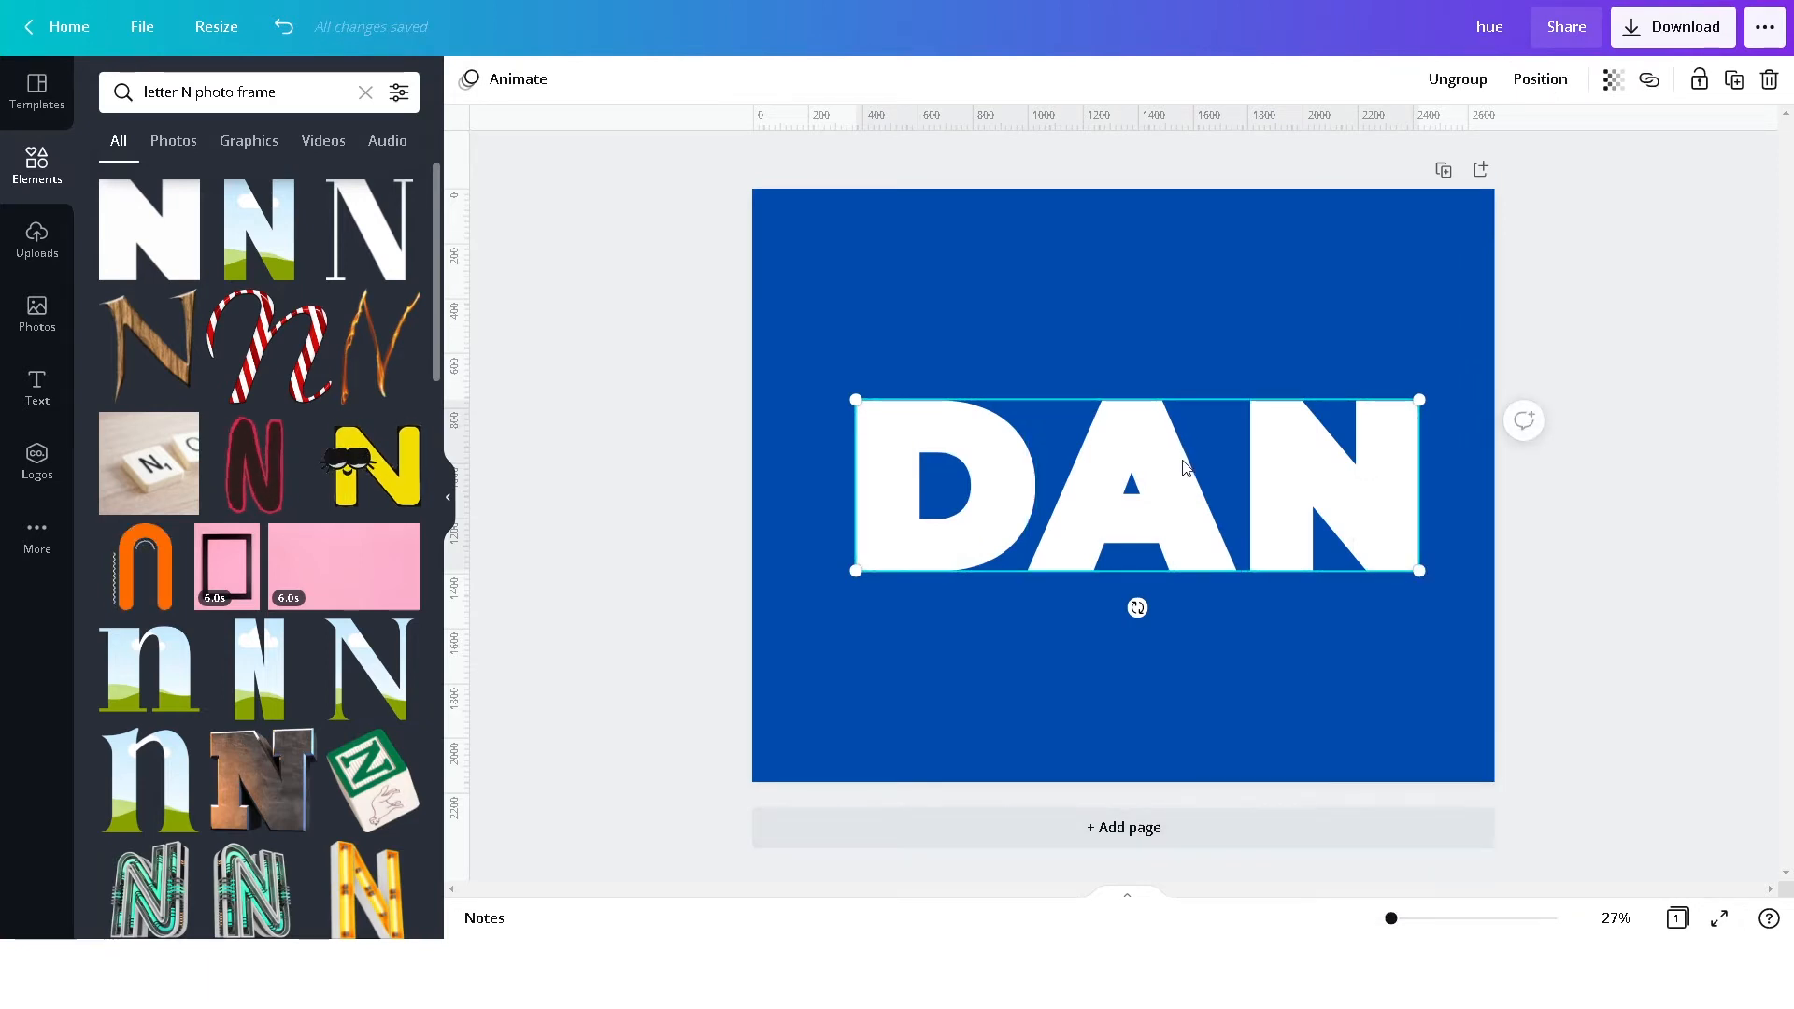
mouse_move(1734, 78)
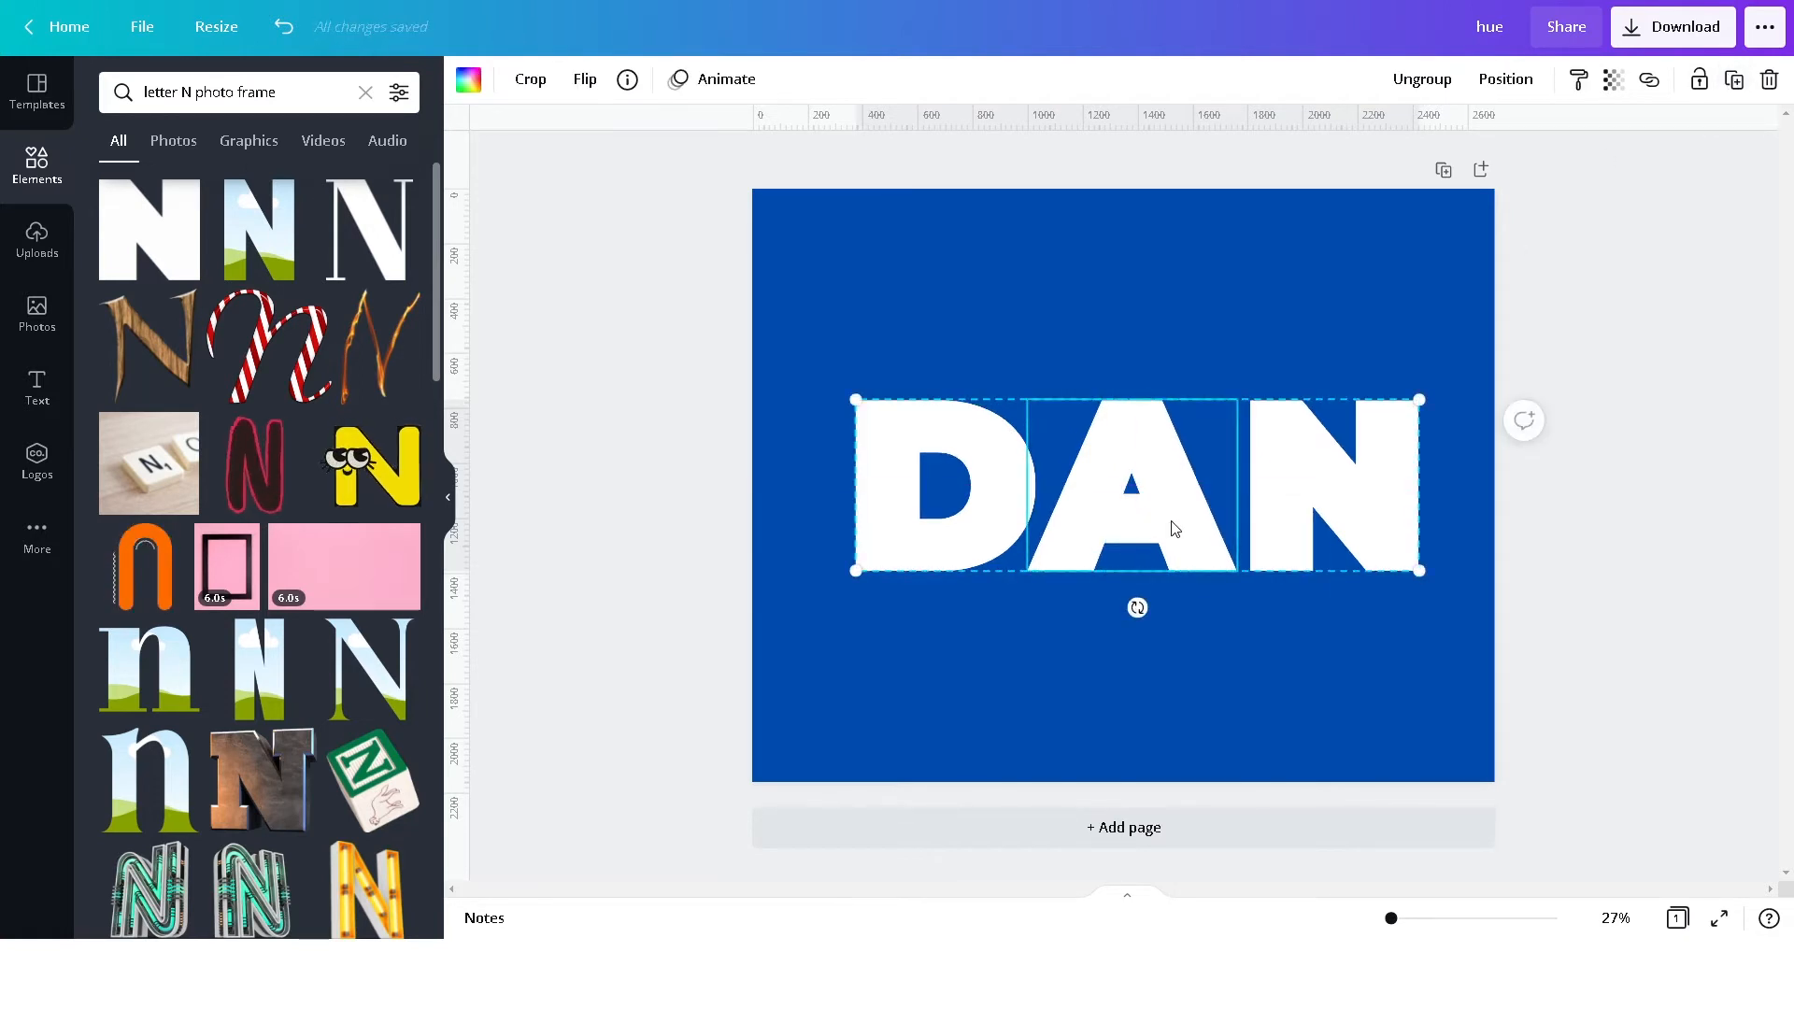
left_click(809, 359)
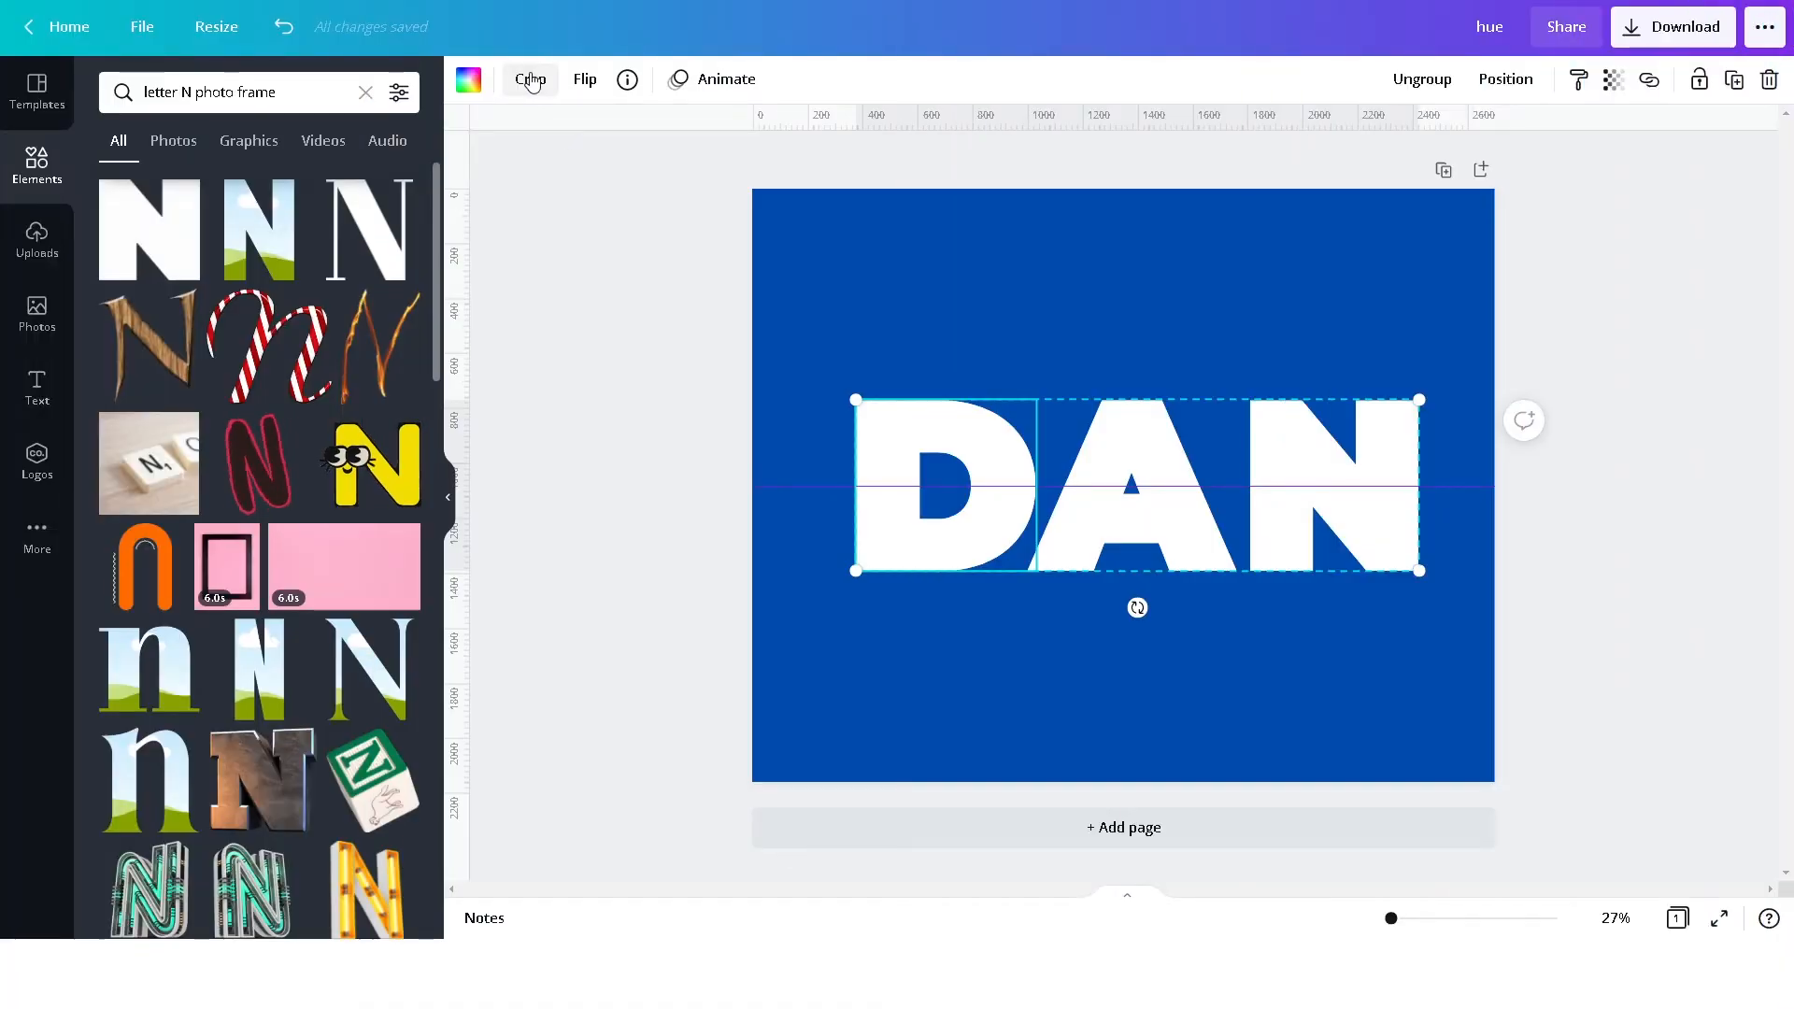
Crop the D, A and N of one DAN copy down to their lower halves
left_click(529, 78)
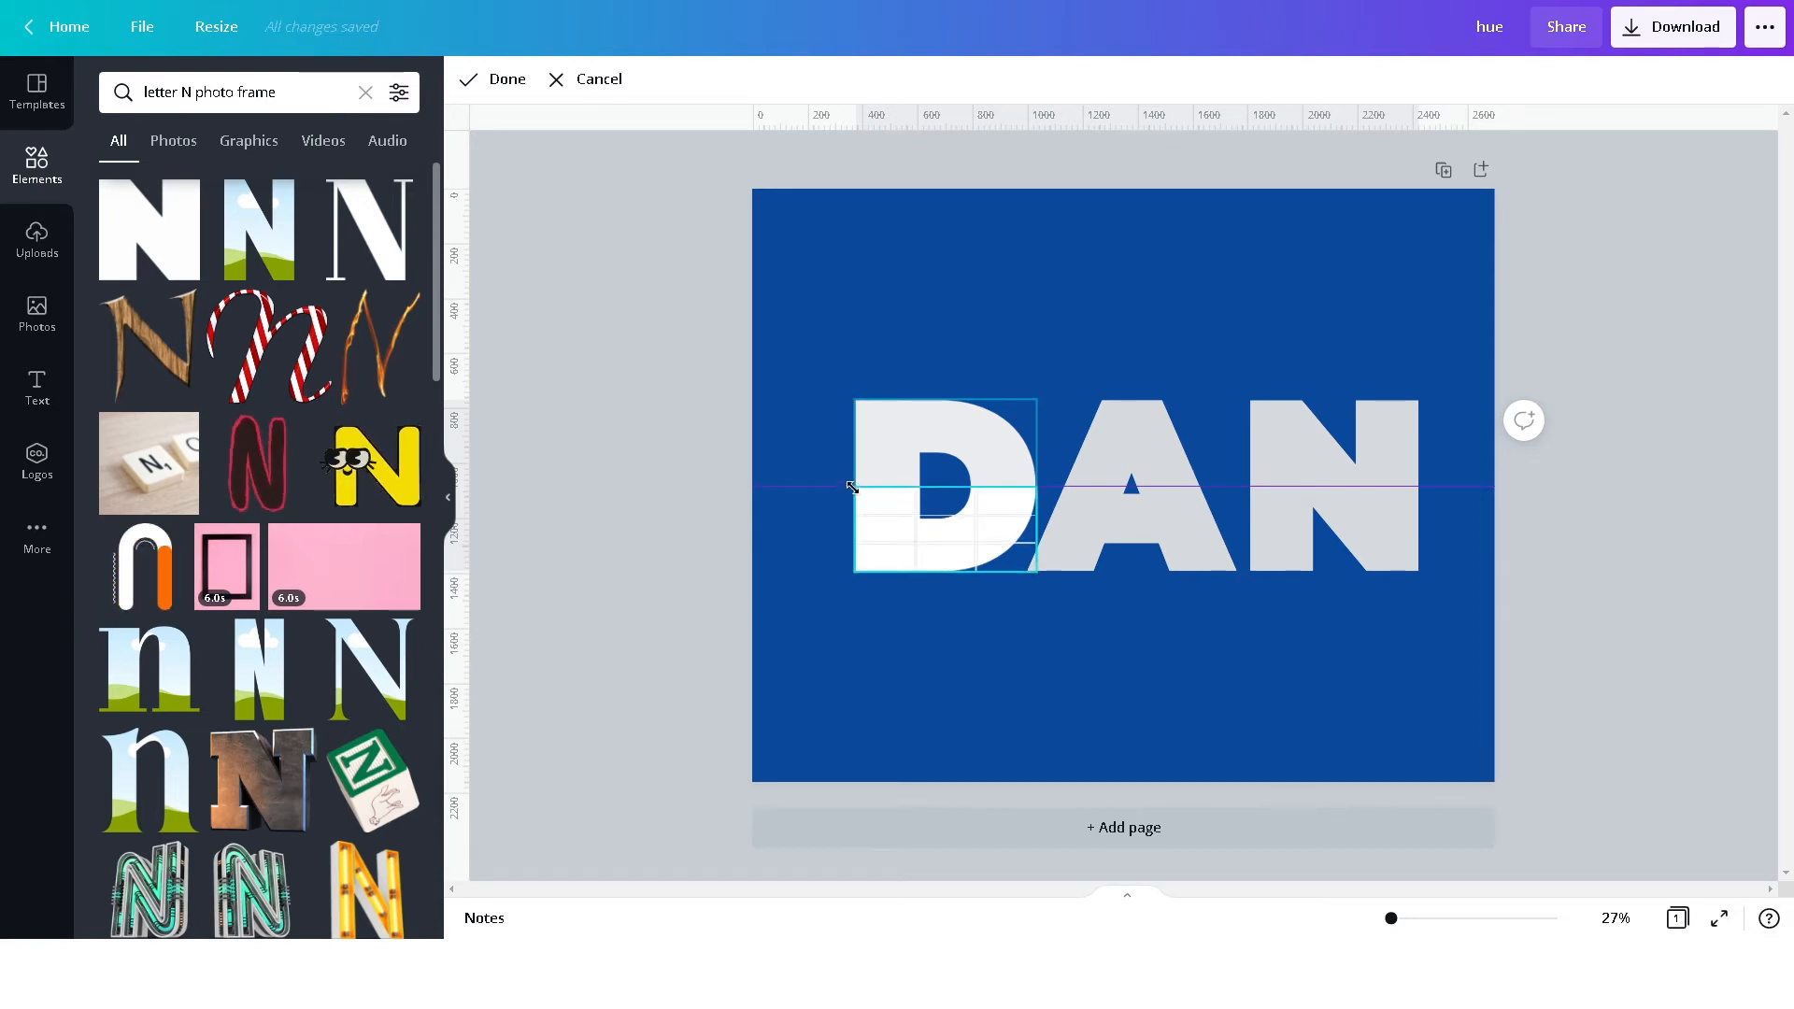
left_click(507, 79)
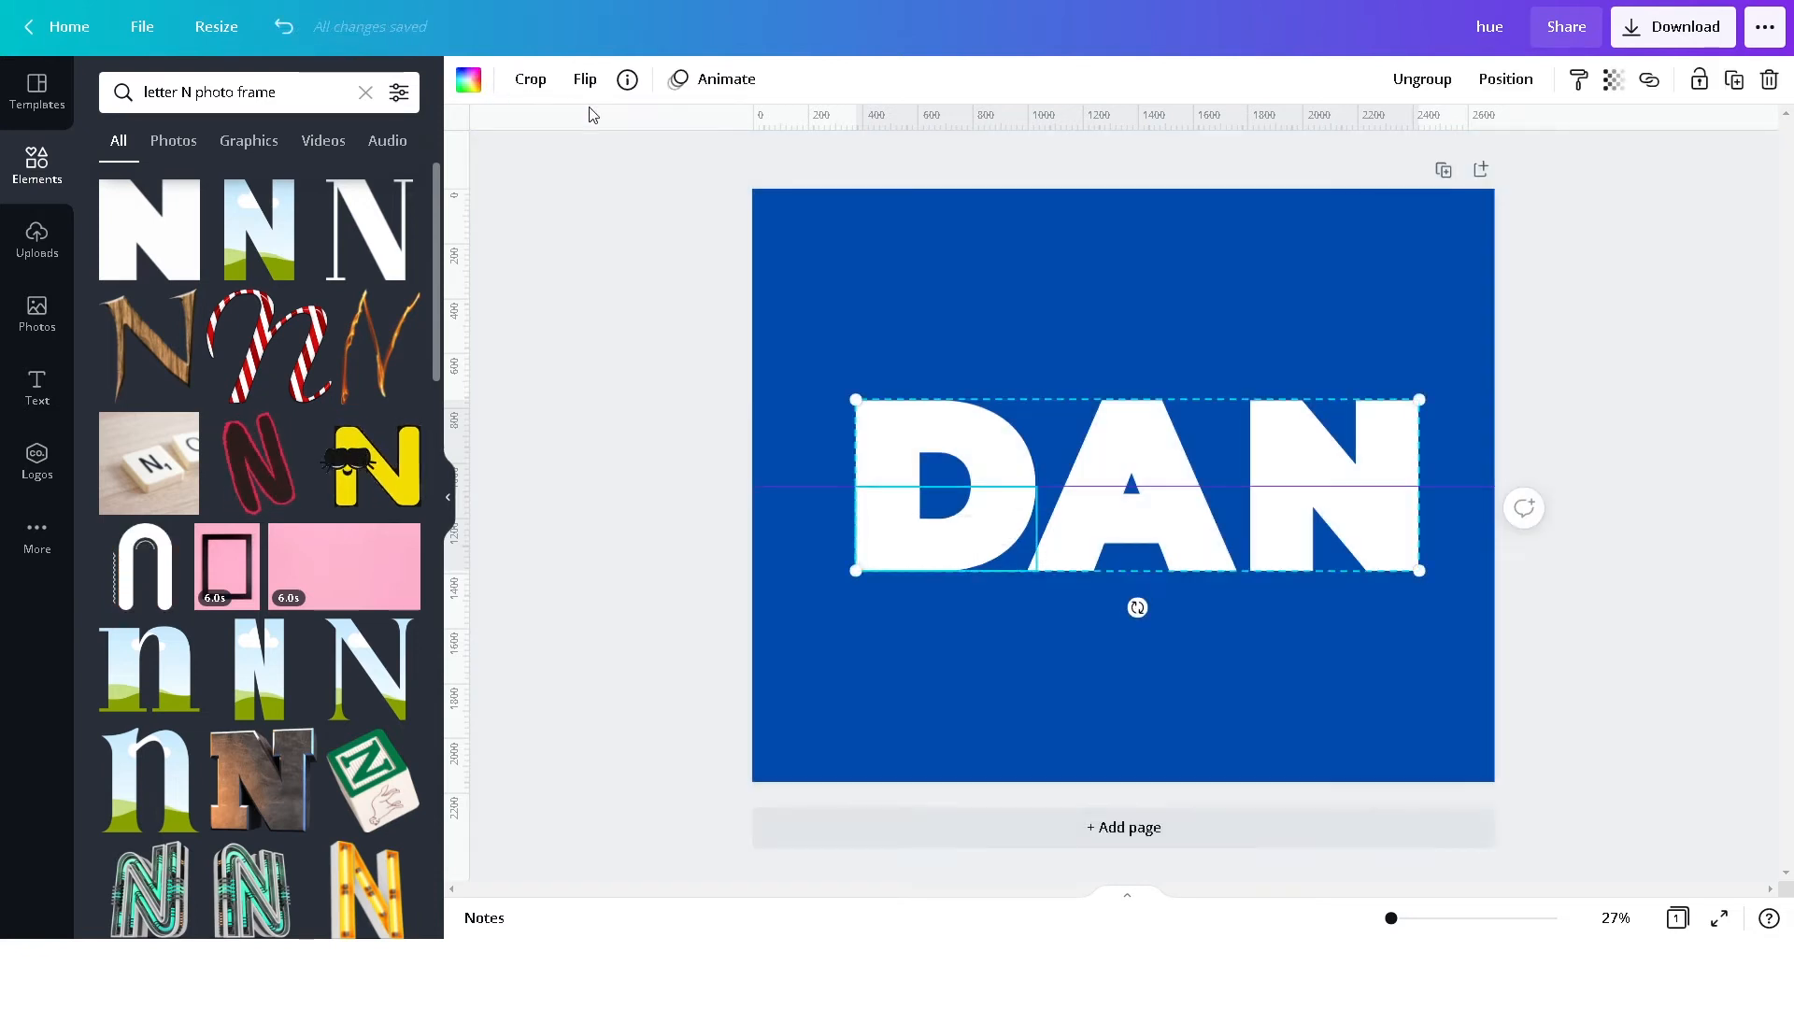
left_click(529, 79)
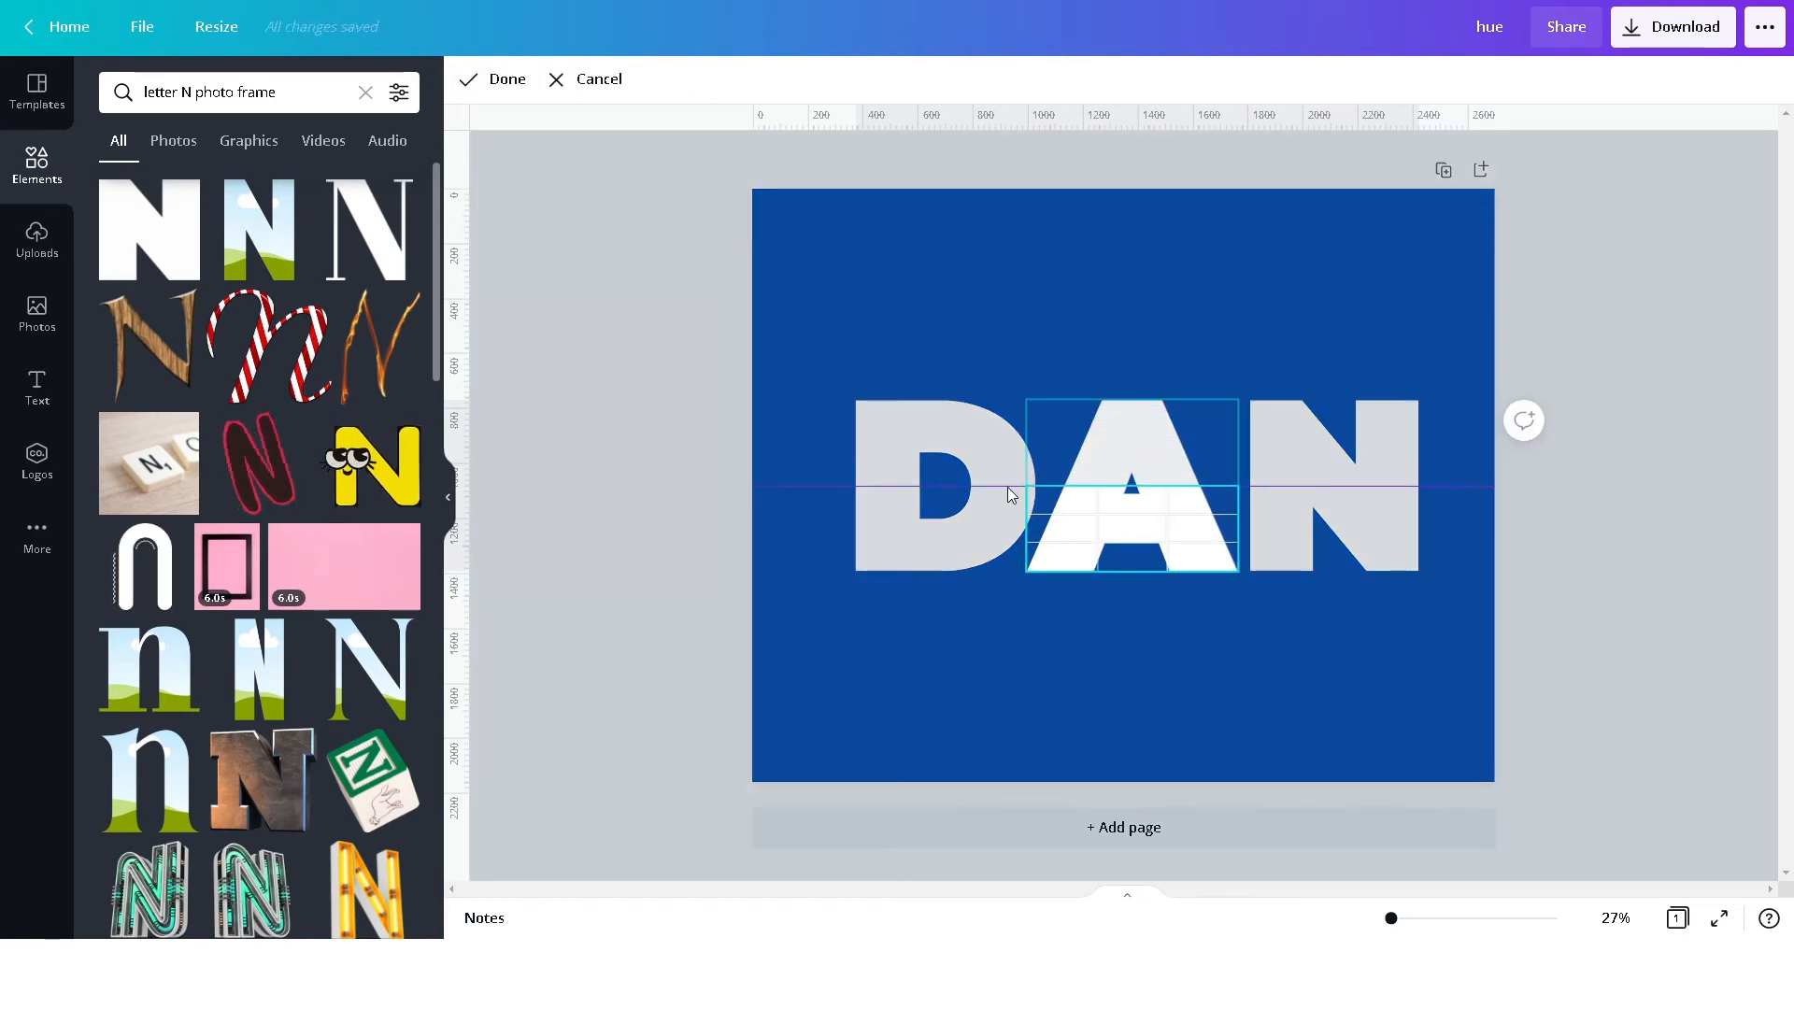
left_click(507, 78)
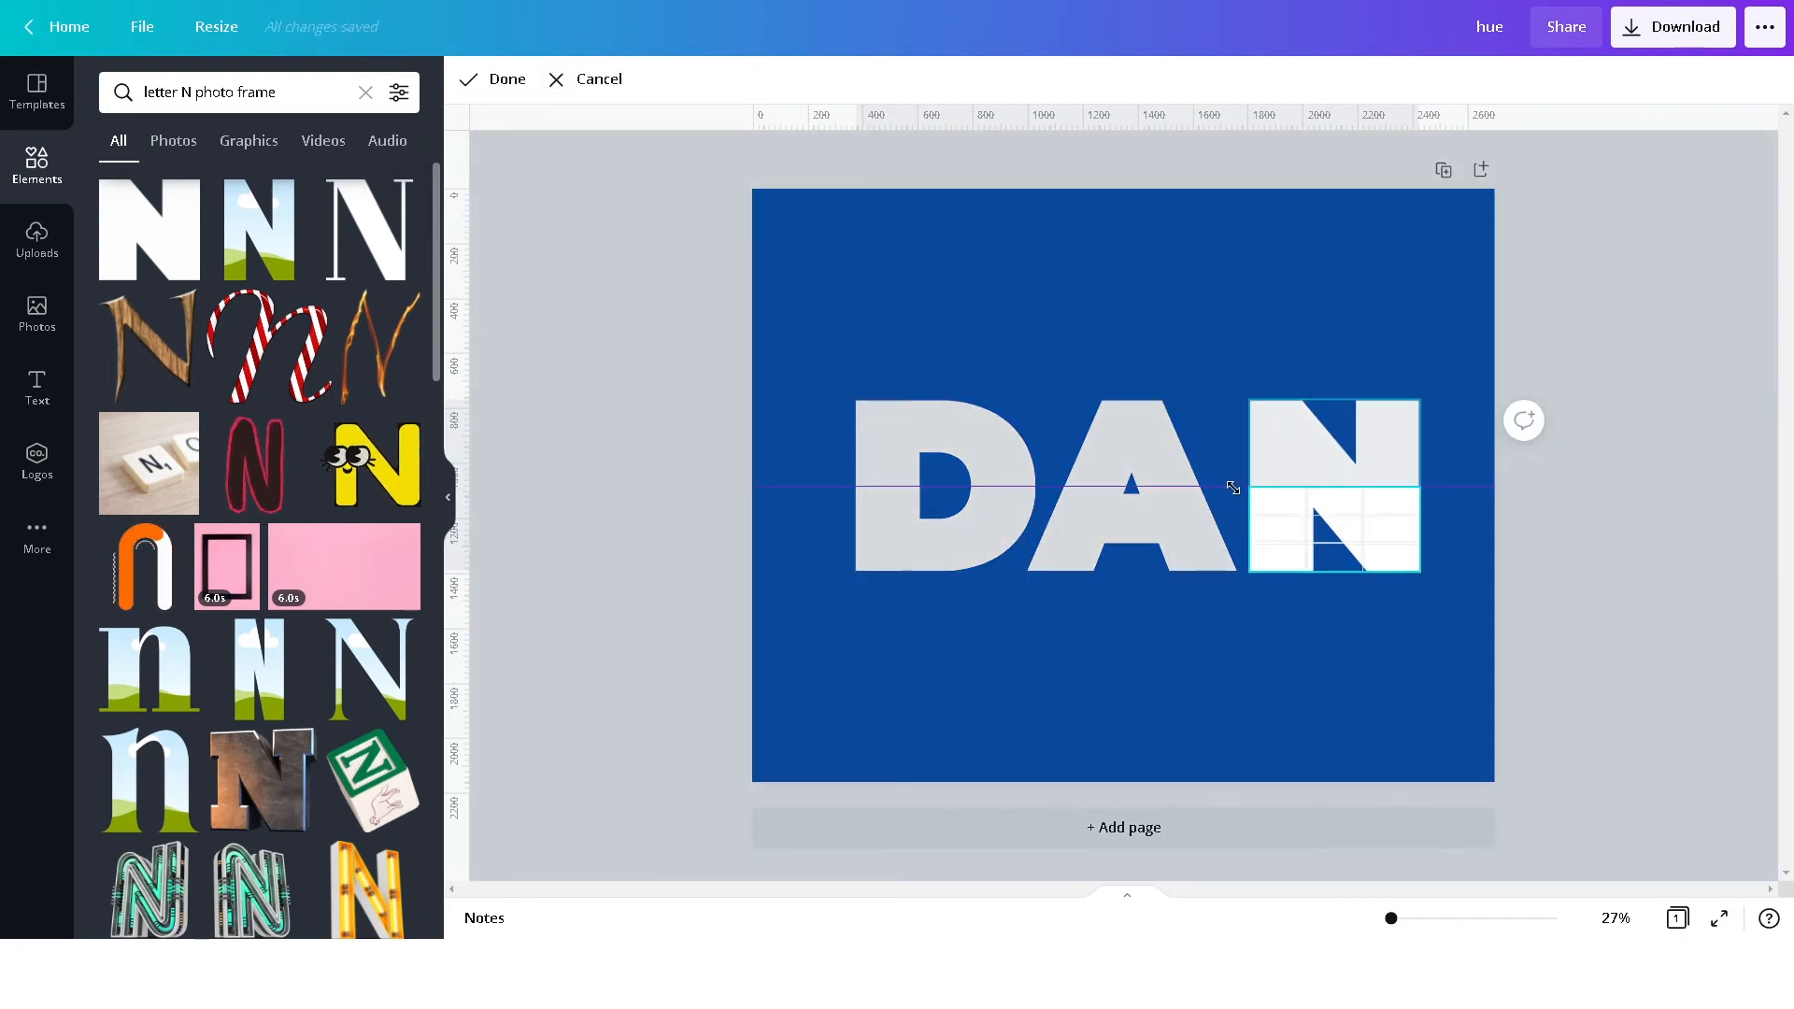
left_click(507, 79)
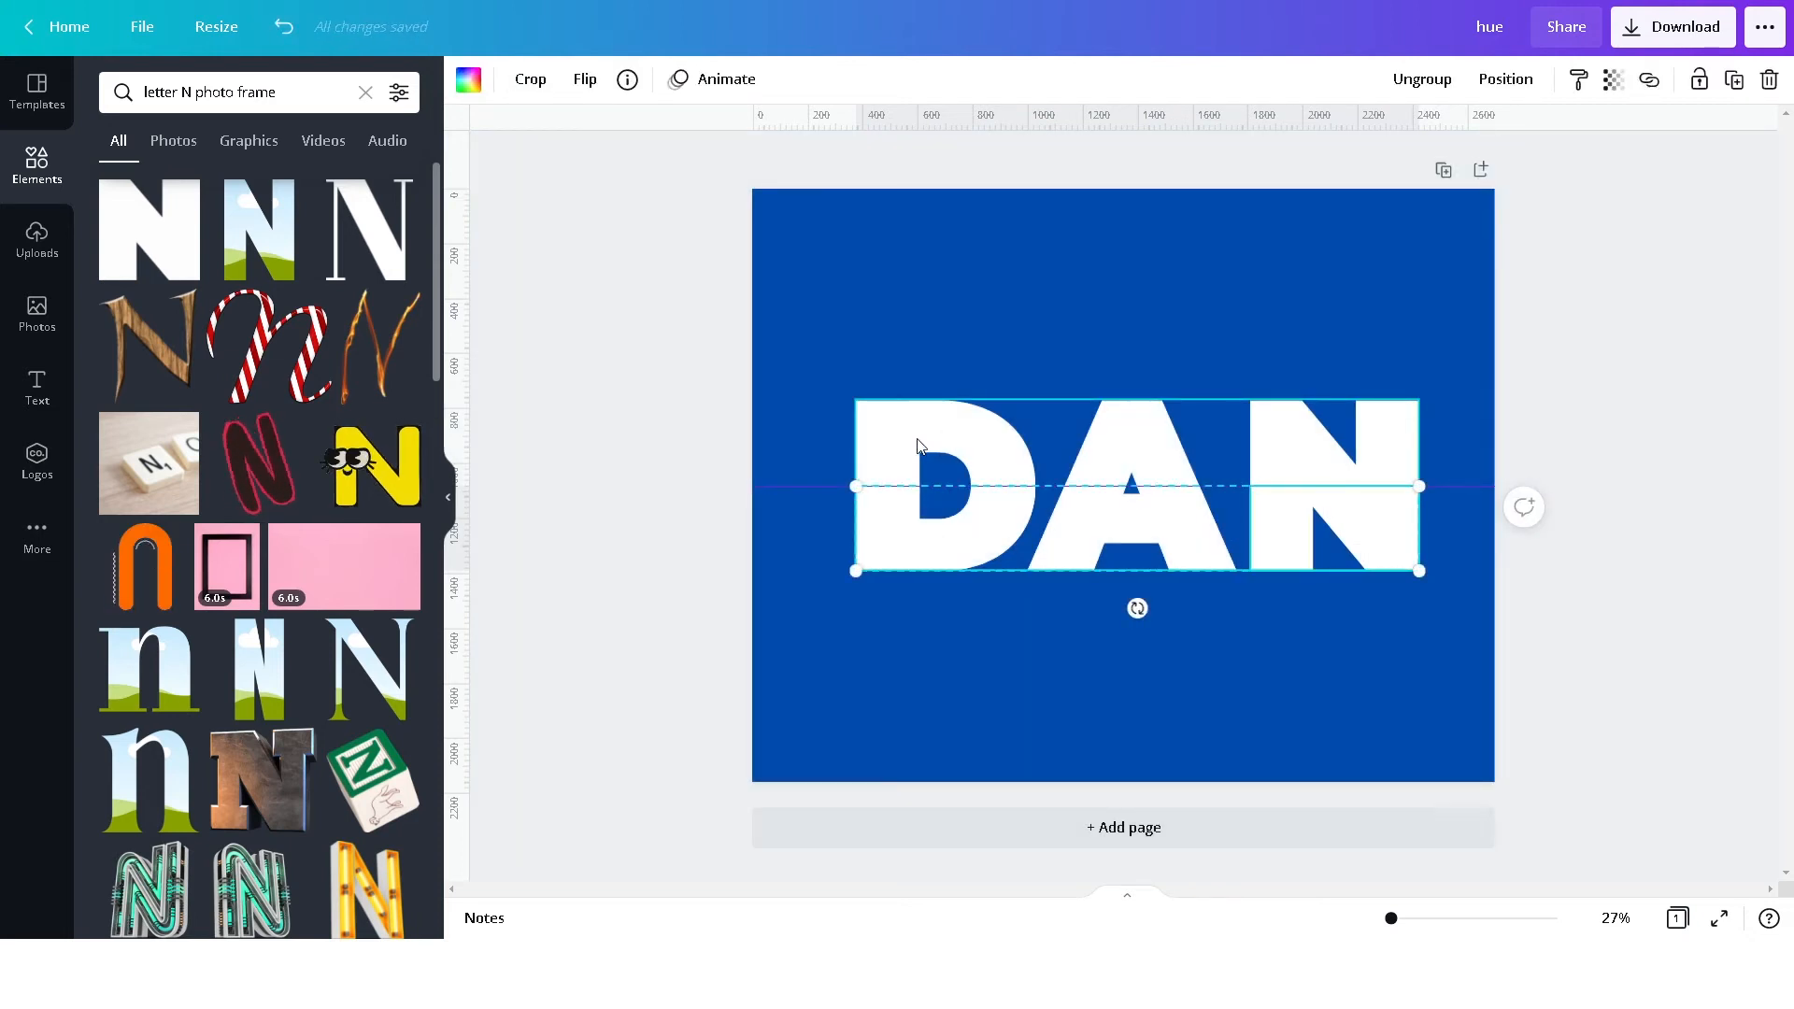
left_click(529, 78)
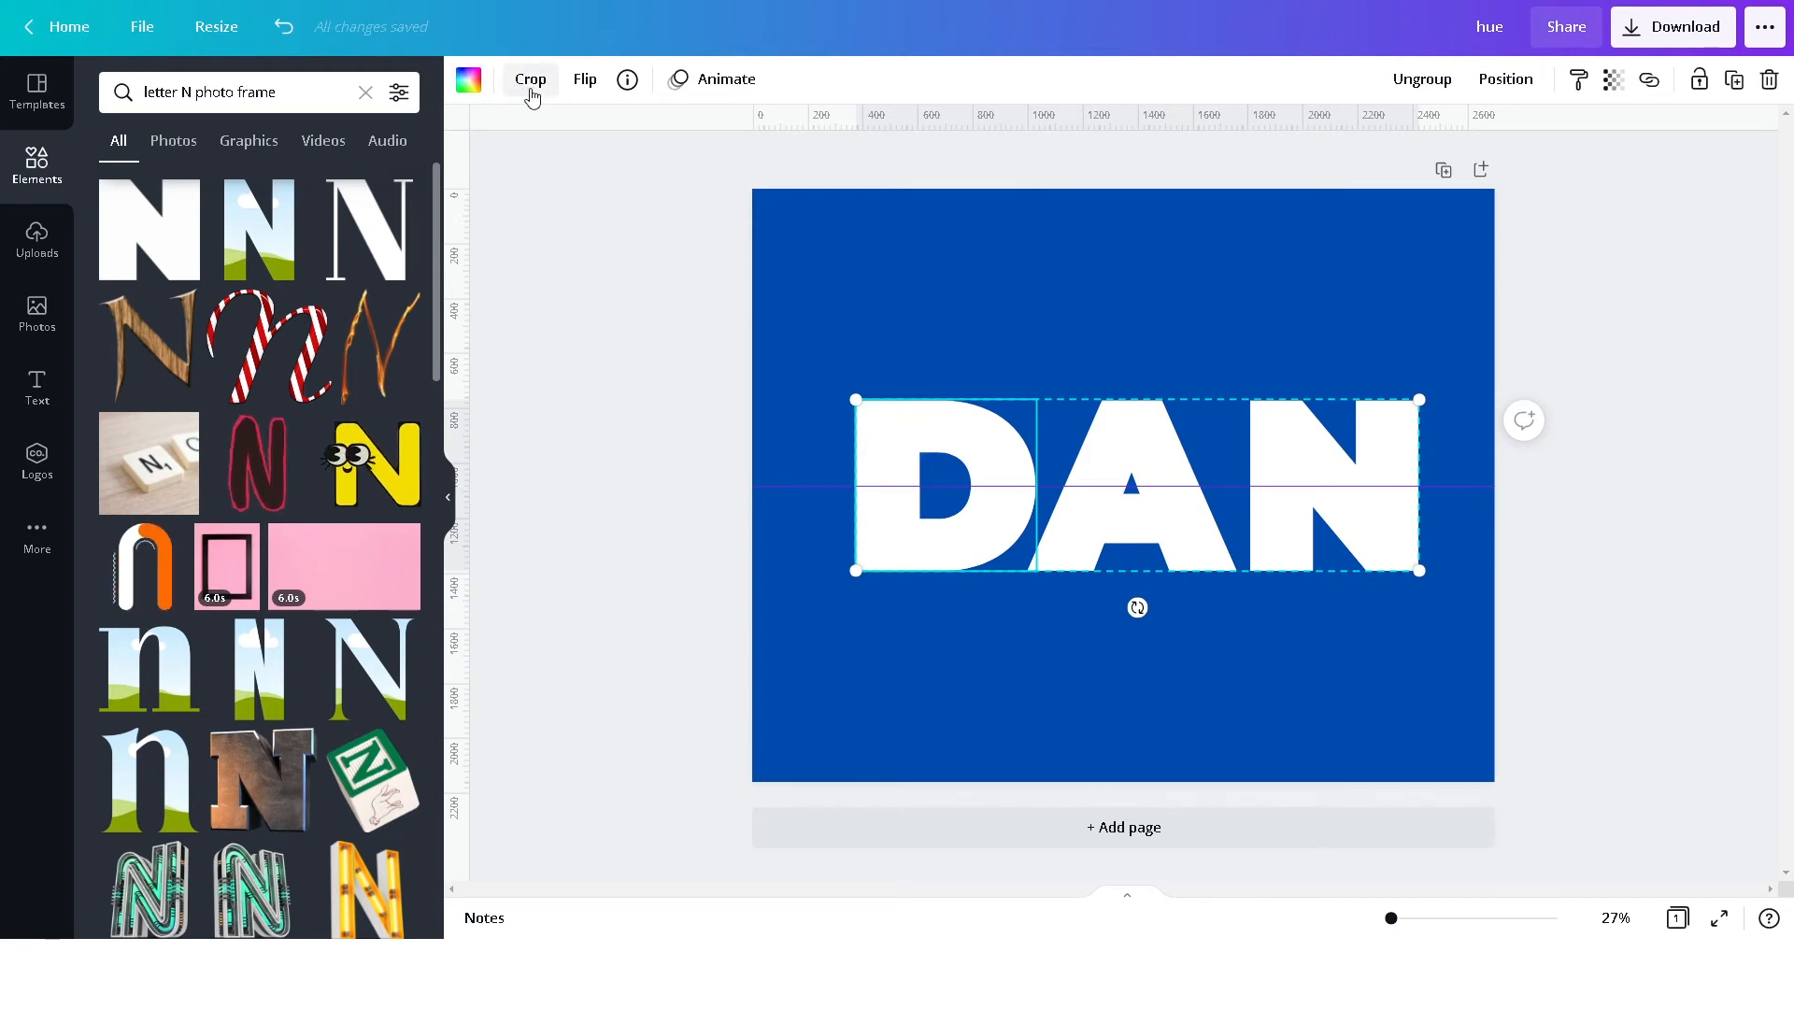
Crop the D, A and N of the other DAN copy down to their upper halves
left_click(528, 79)
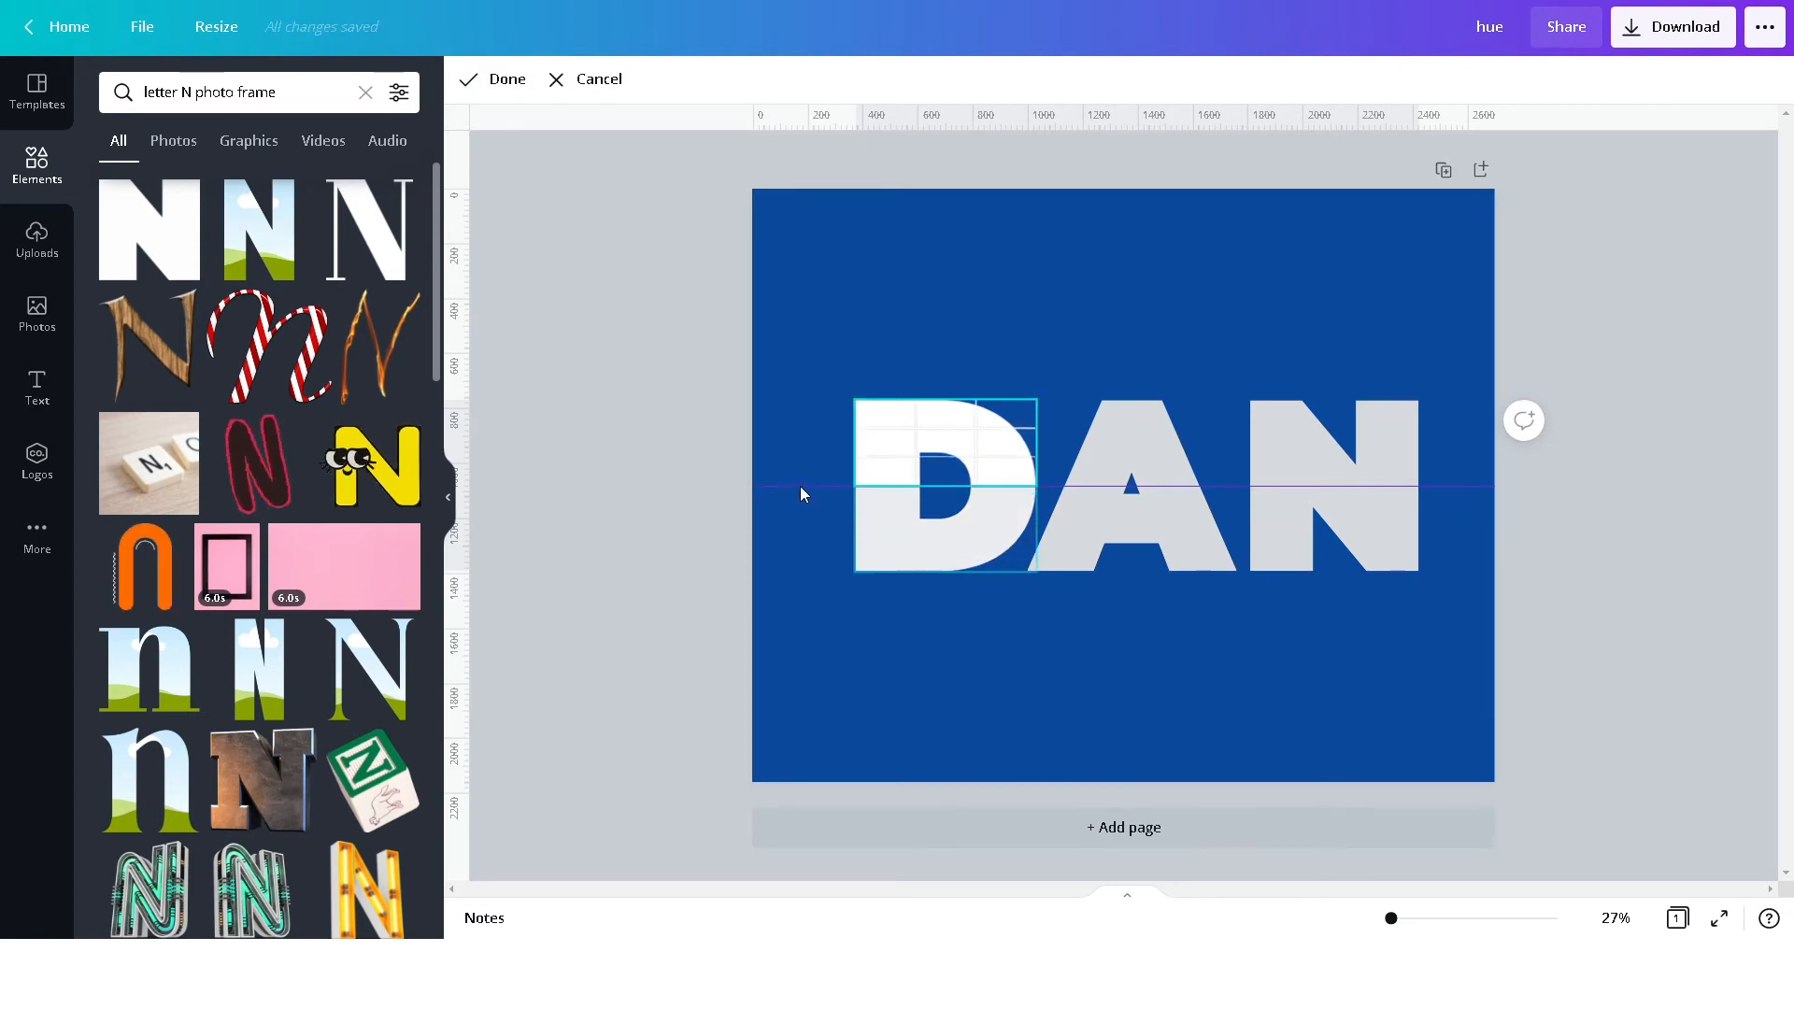
mouse_move(846, 488)
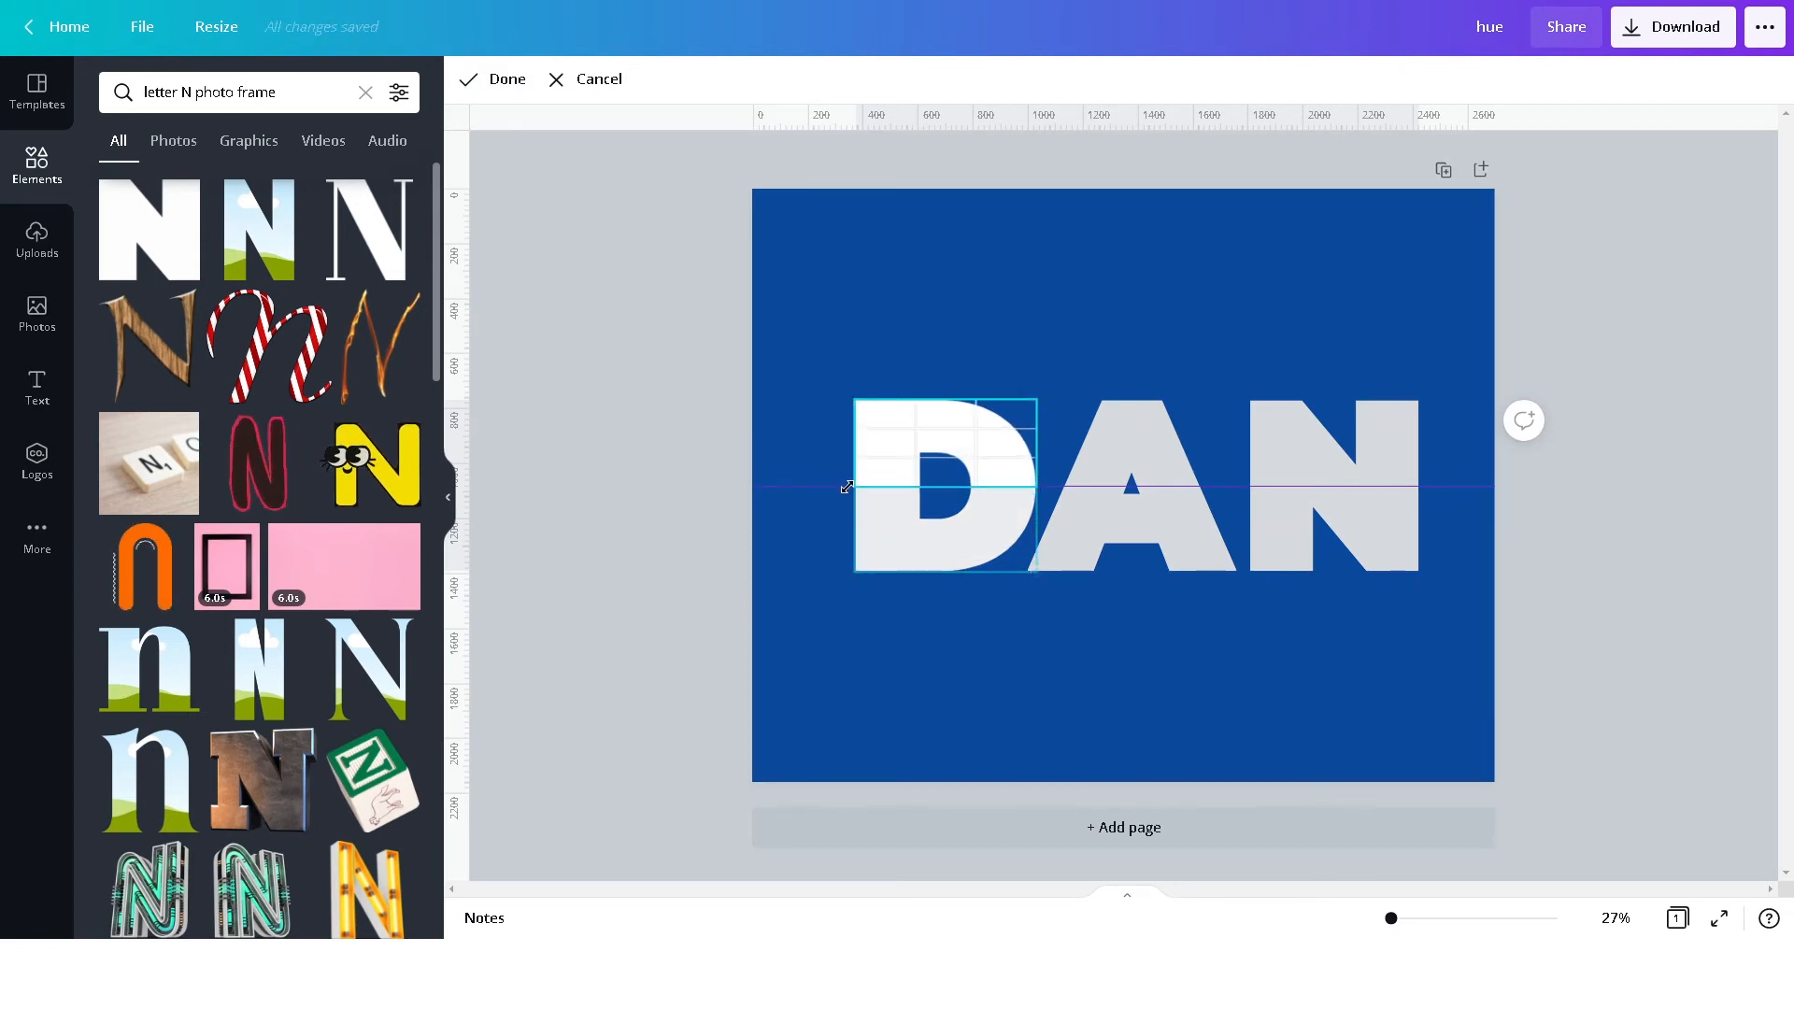
left_click(507, 79)
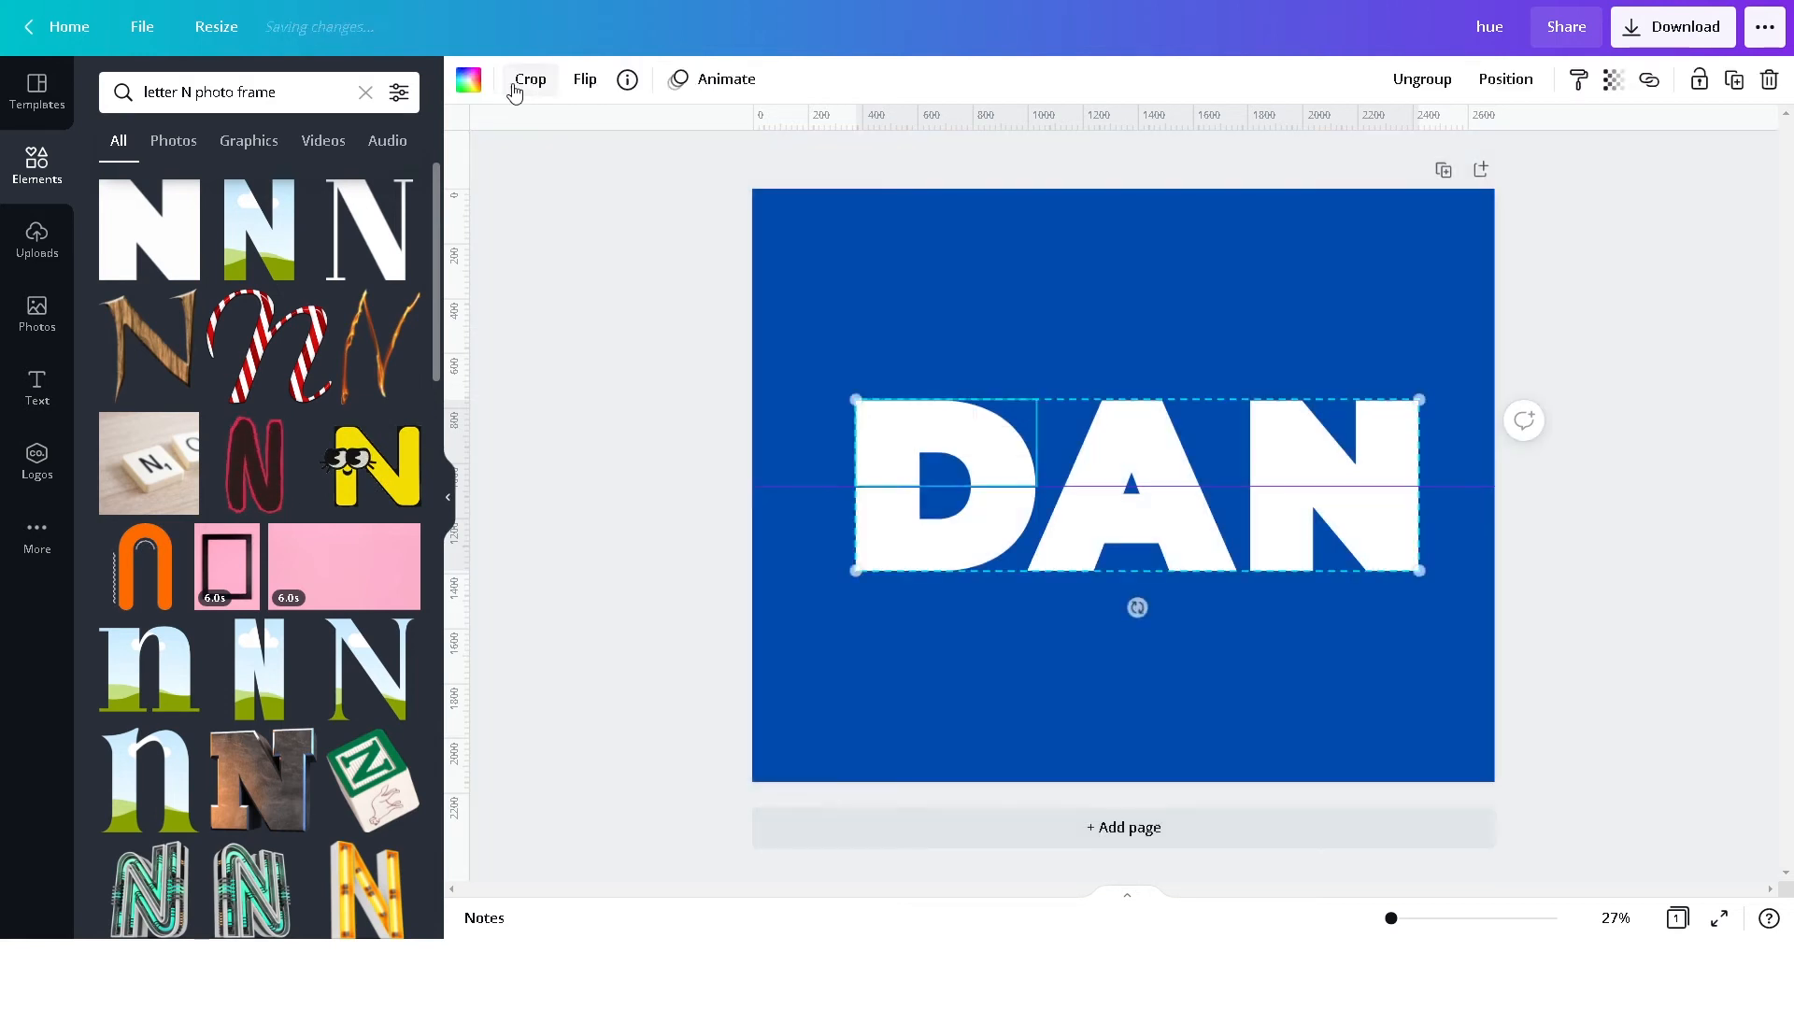
left_click(529, 78)
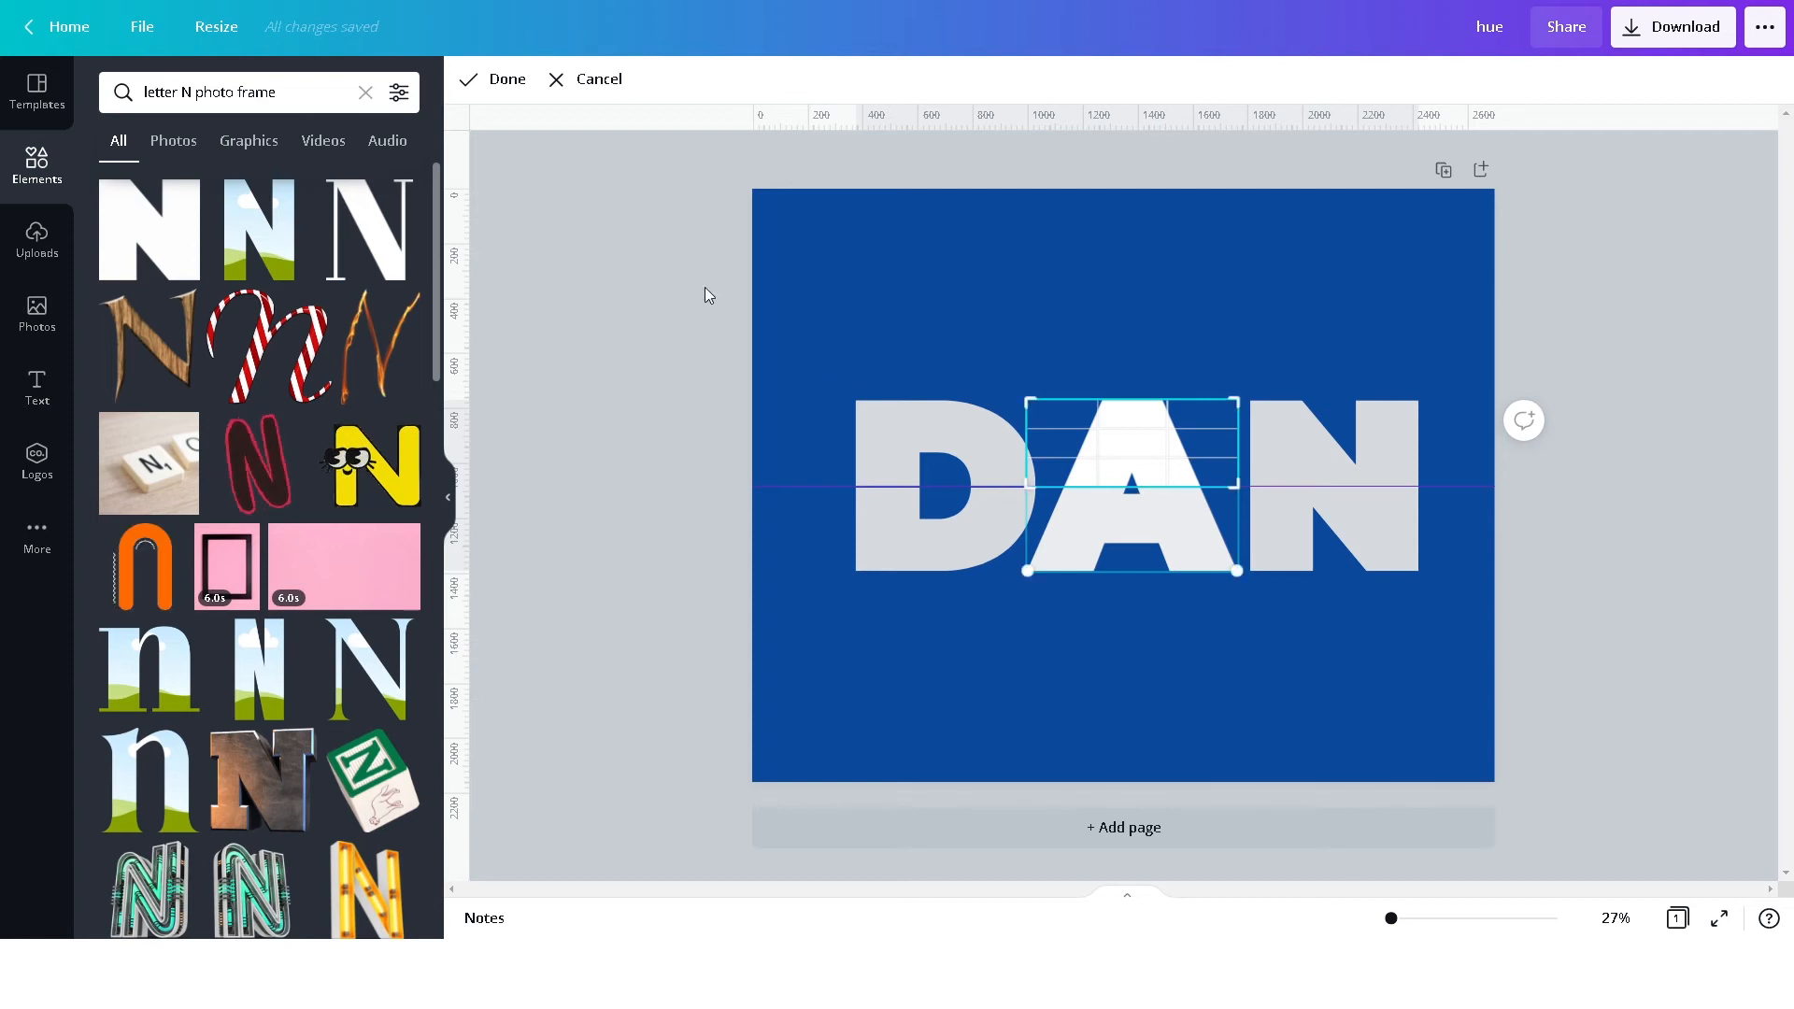
left_click(506, 79)
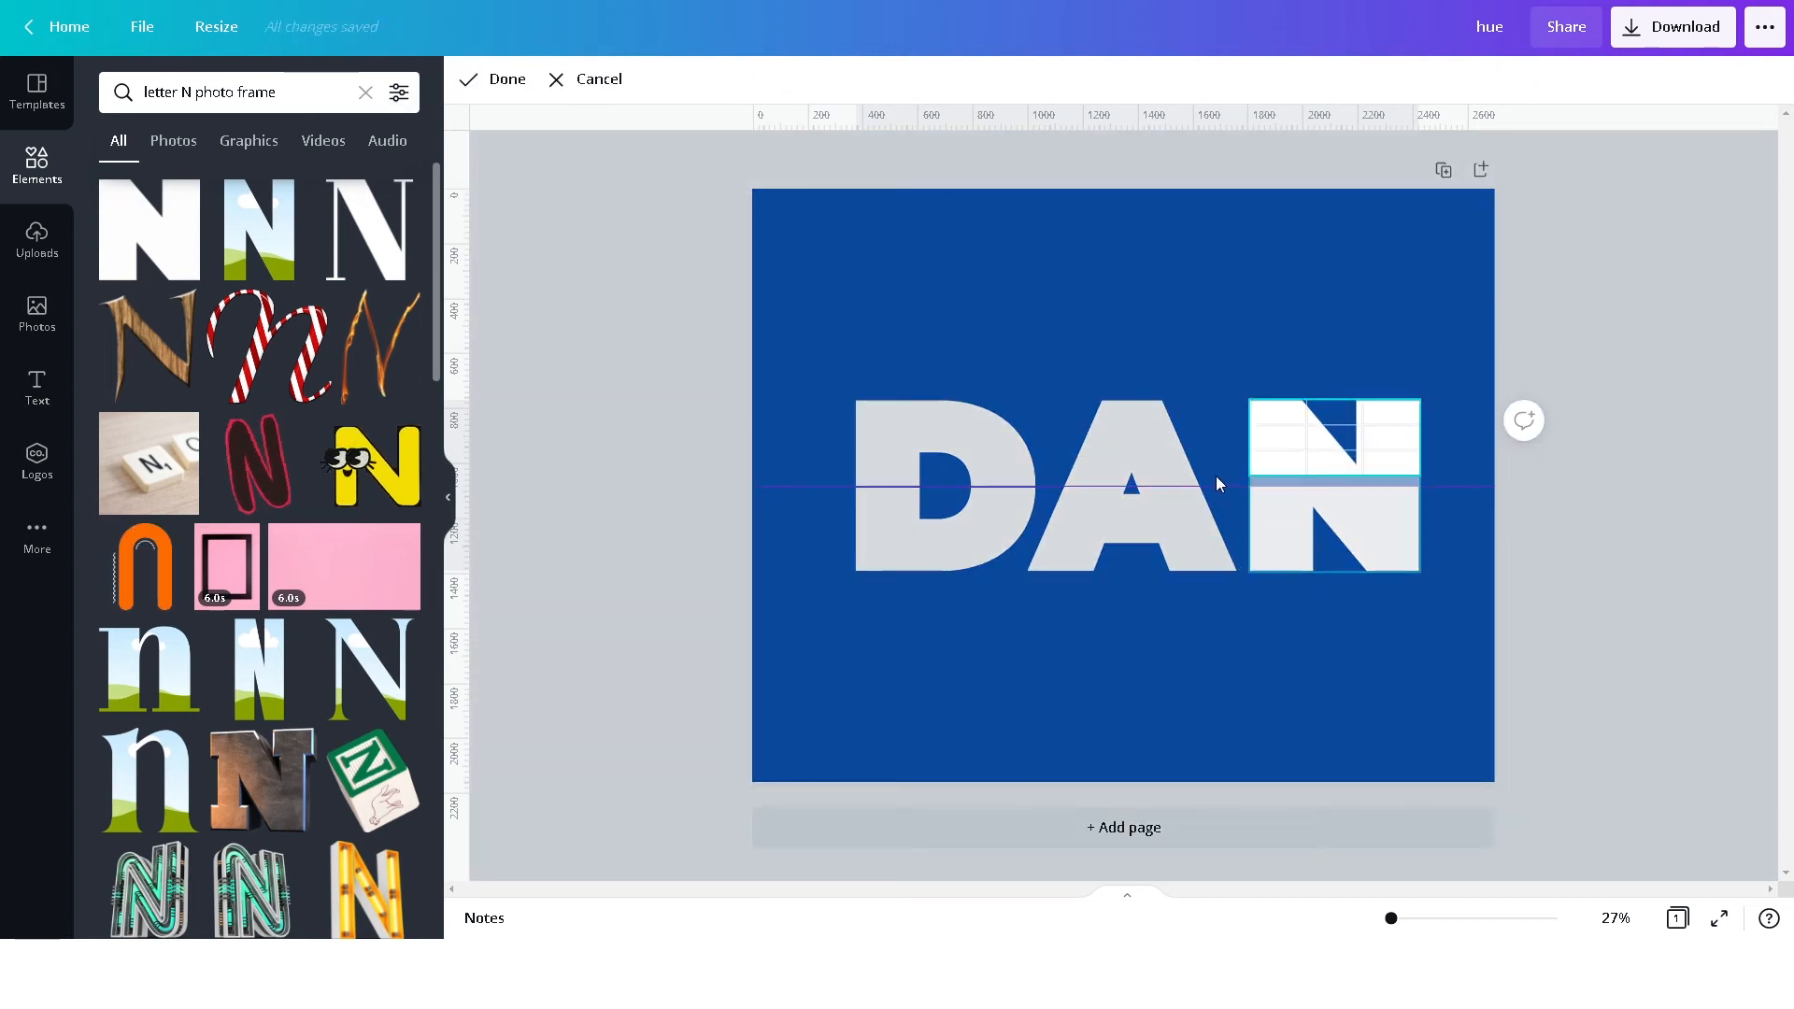
left_click(506, 79)
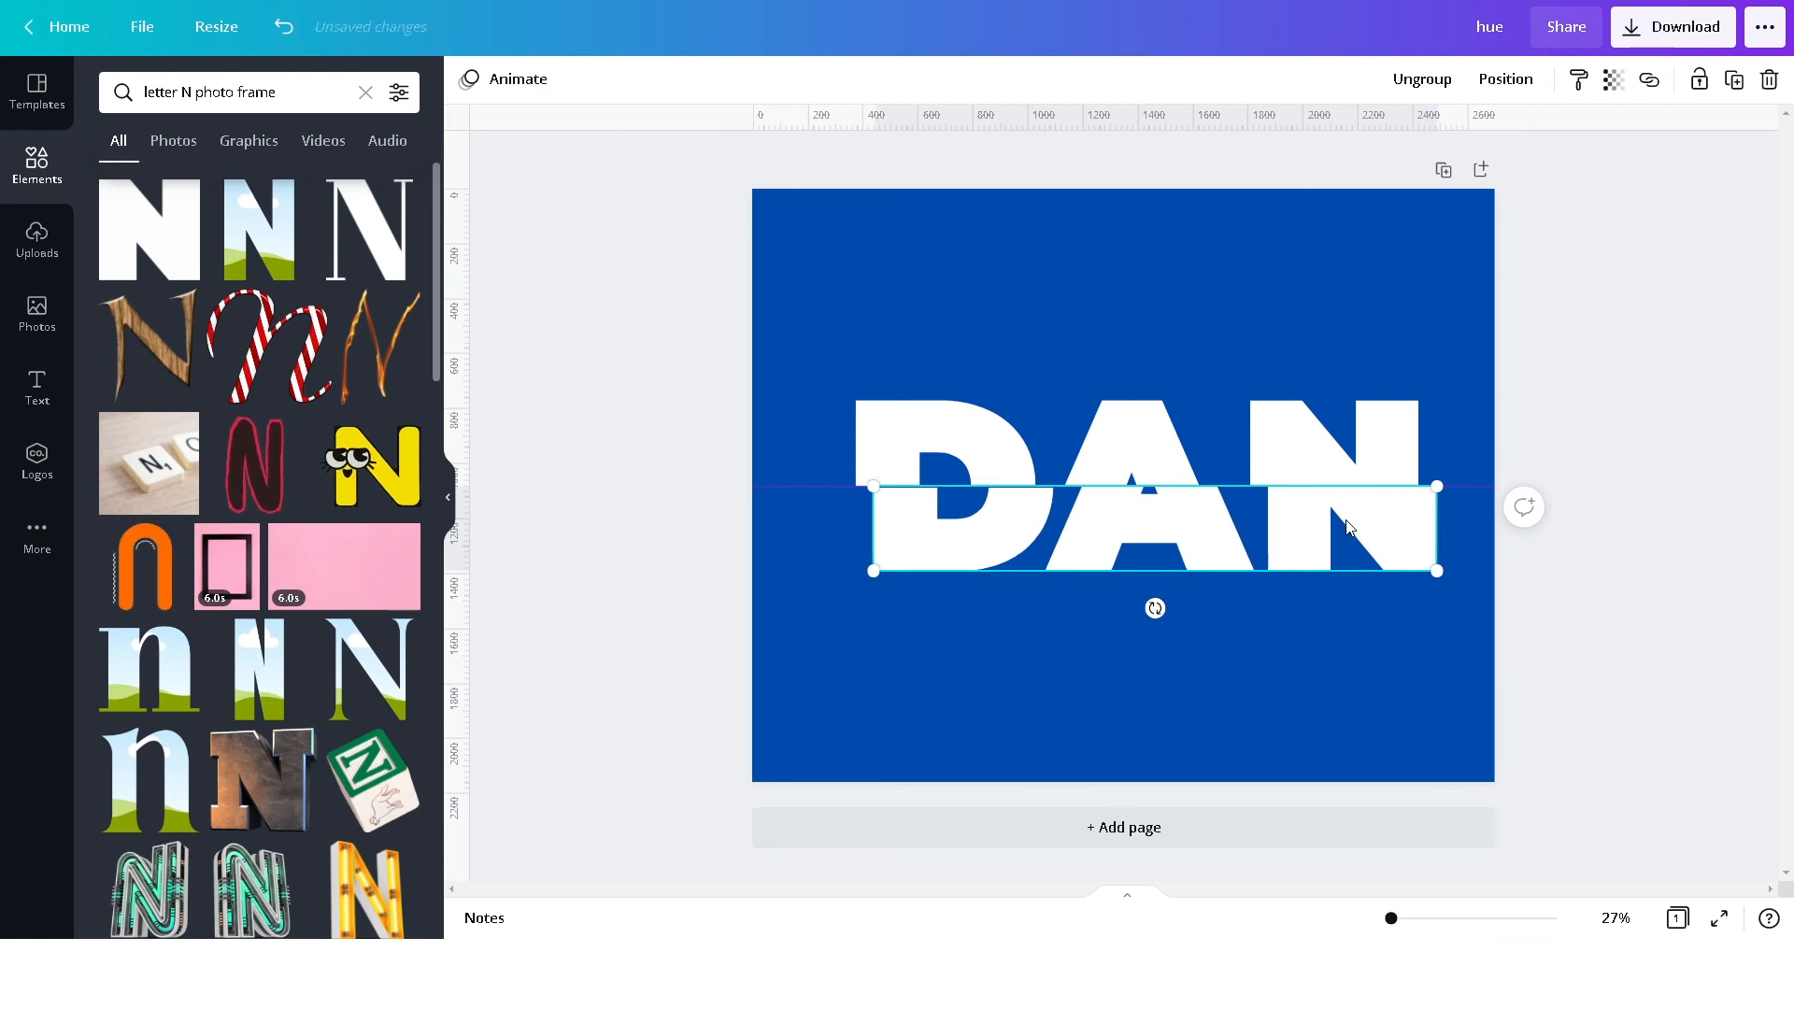
Offset the lower DAN half sideways and switch to the Uploads library
left_click(35, 248)
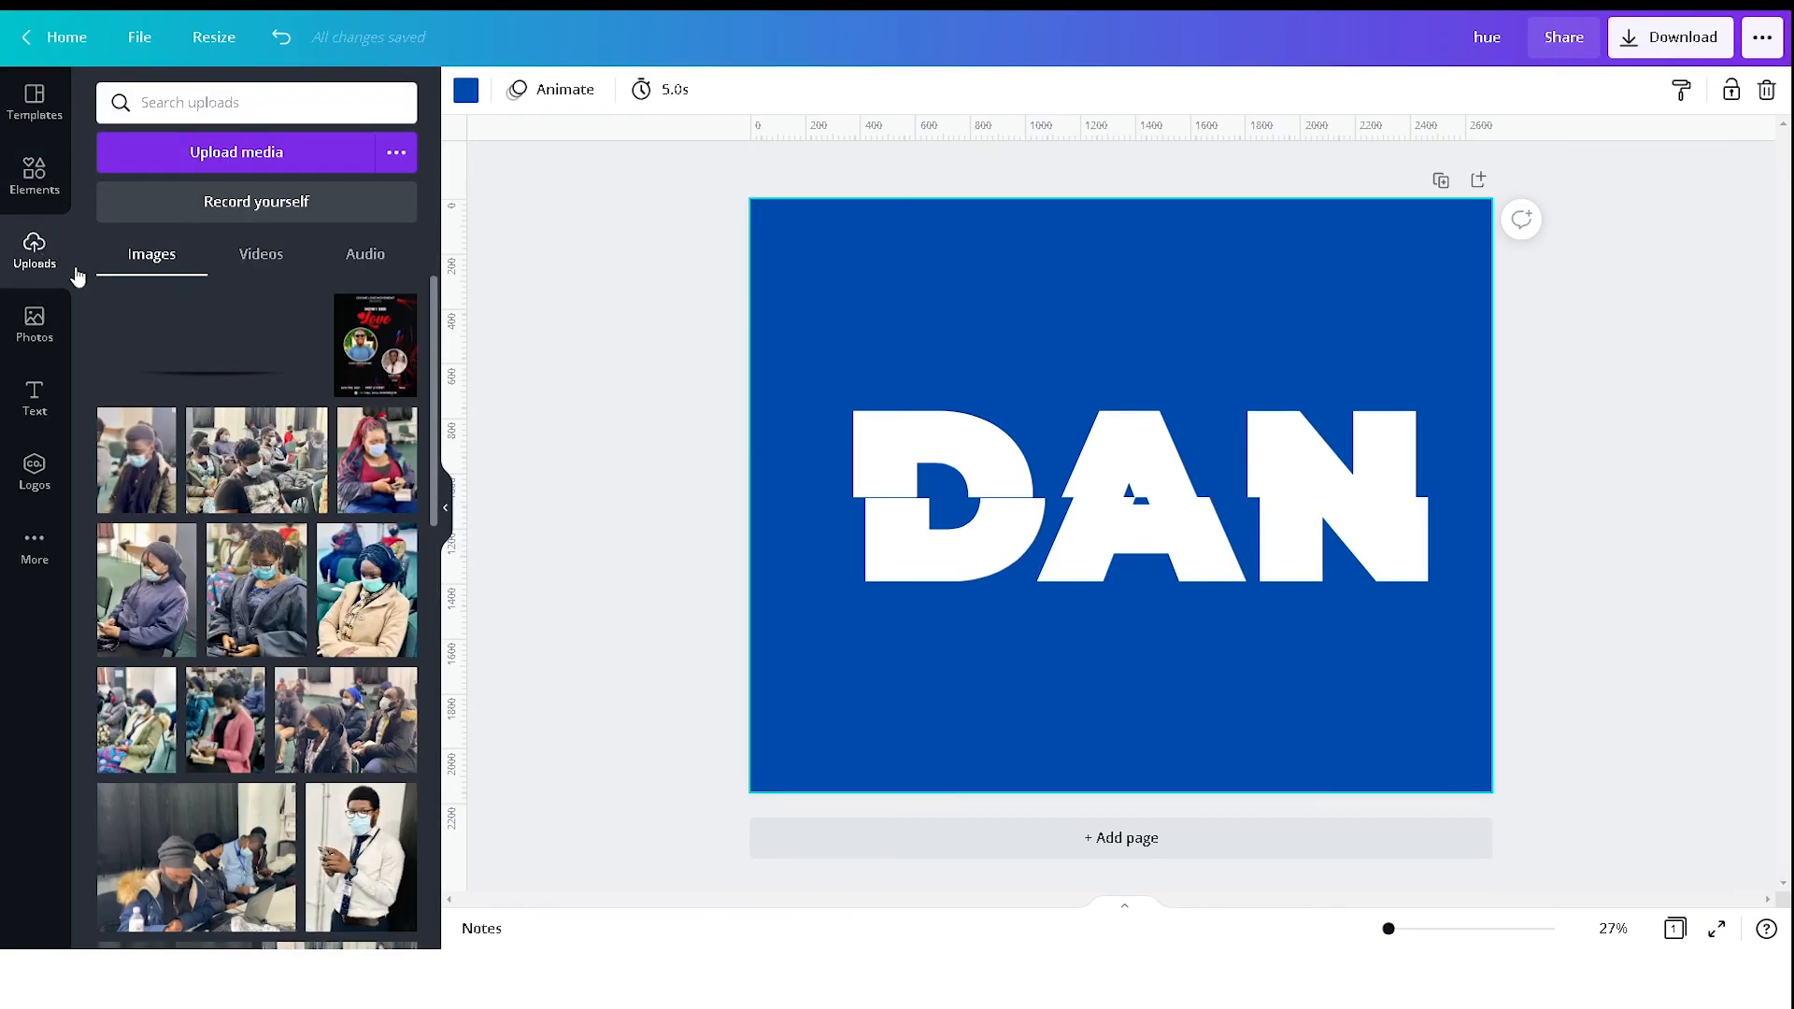